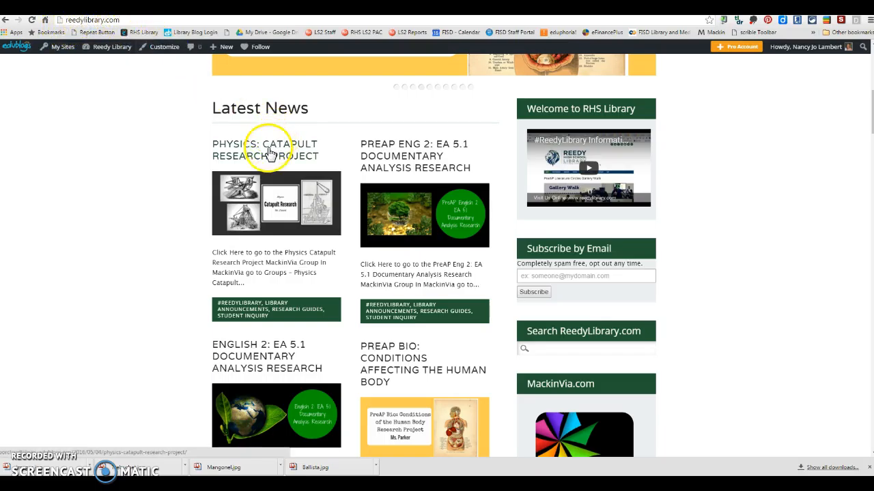
Open the Physics: Catapult Research Project post and follow its link to the MackinVIA group.
{"action": "left_click", "coordinate": [268, 149]}
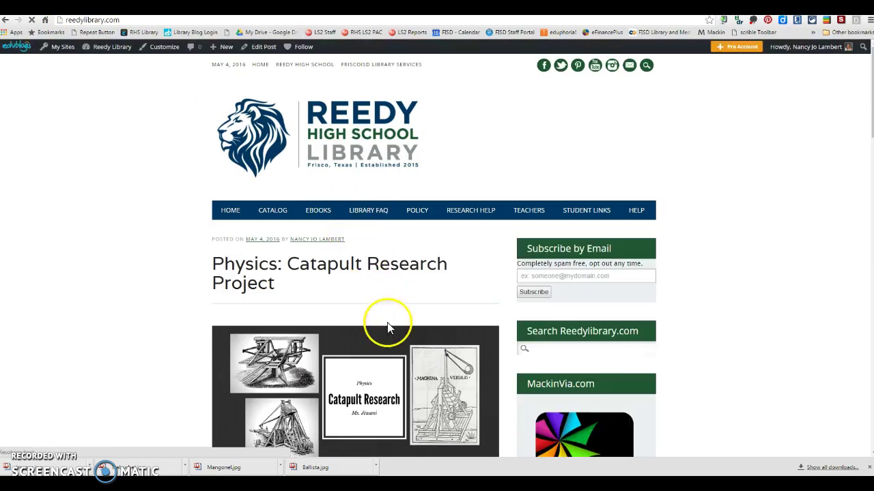
{"action": "scroll", "scroll_direction": "down", "scroll_amount": 3}
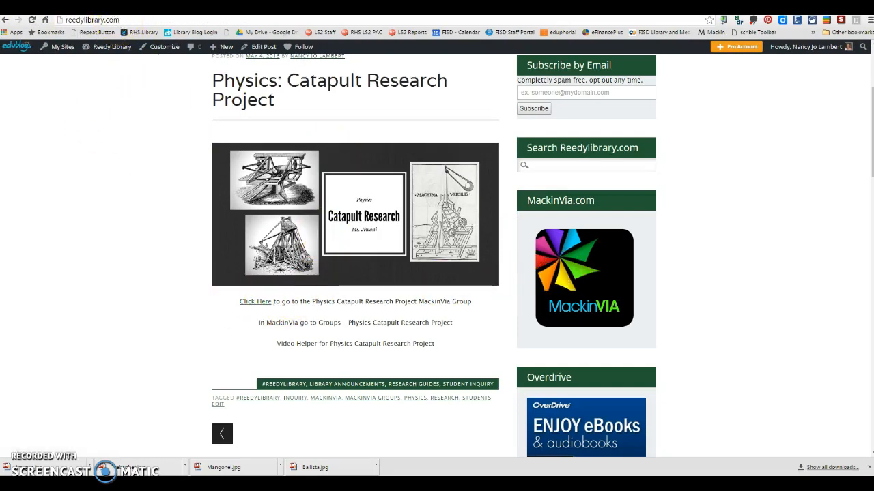
{"action": "left_click", "coordinate": [254, 302]}
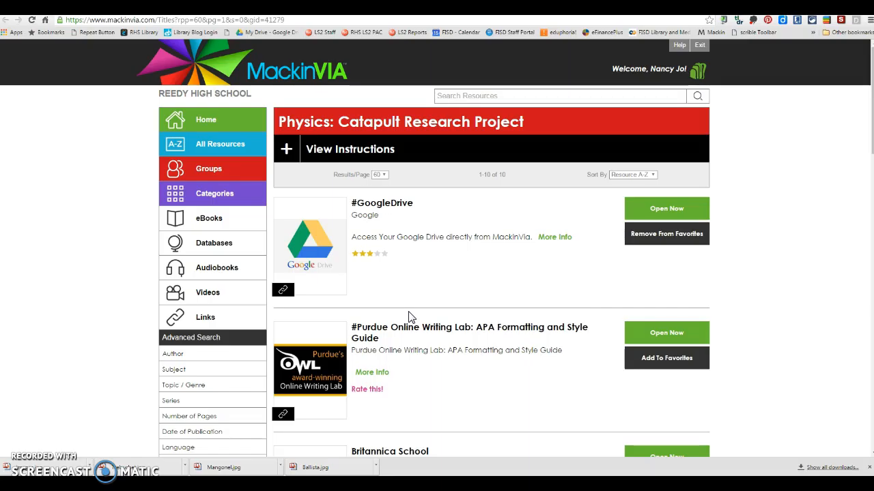
Expand the catapult assignment instructions and read through the infographic assignment sheet.
{"action": "left_click", "coordinate": [285, 149]}
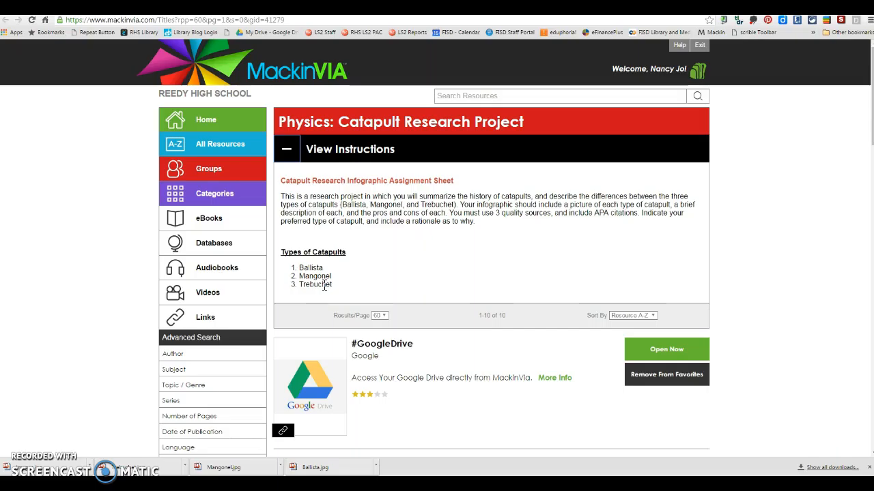
{"action": "scroll", "scroll_direction": "down", "scroll_amount": 3}
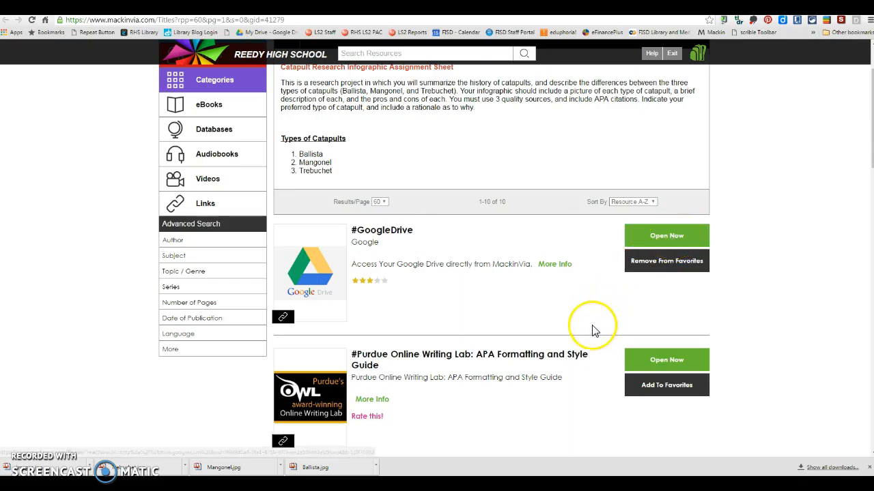
{"action": "scroll", "scroll_direction": "down", "scroll_amount": 3}
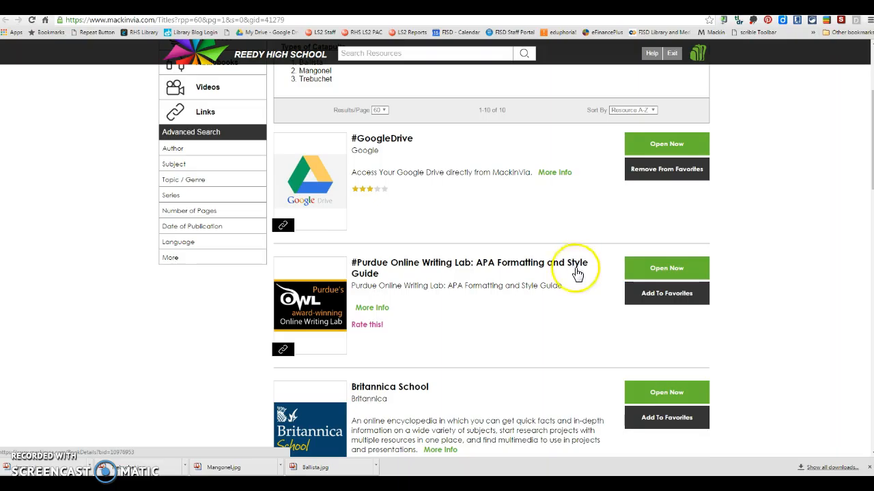
{"action": "scroll", "scroll_direction": "down", "scroll_amount": 3}
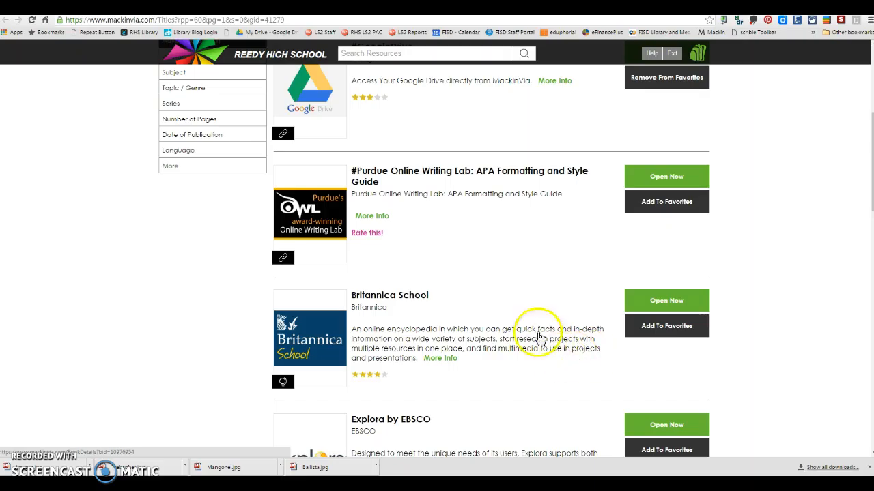
{"action": "mouse_move", "coordinate": [409, 176]}
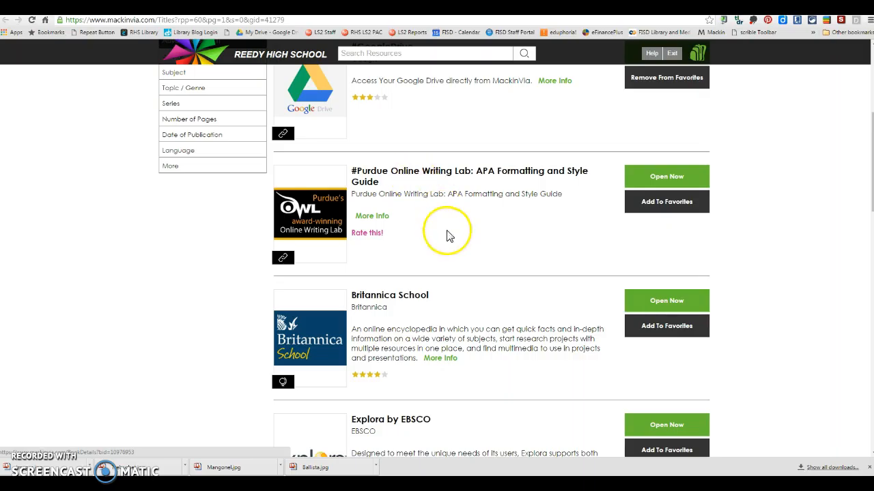
Review the group's resources and select 'Trebuchet' among the three catapult types.
{"action": "scroll", "scroll_direction": "down", "scroll_amount": 3}
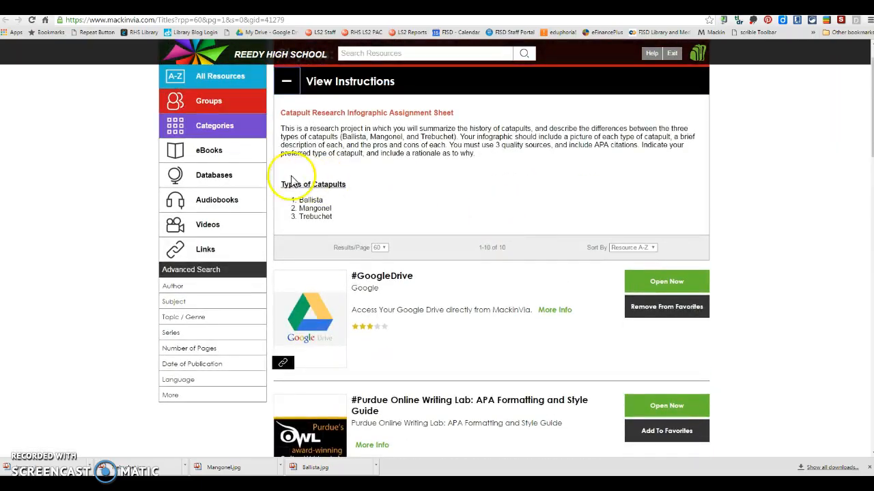
{"action": "double_click", "coordinate": [314, 216]}
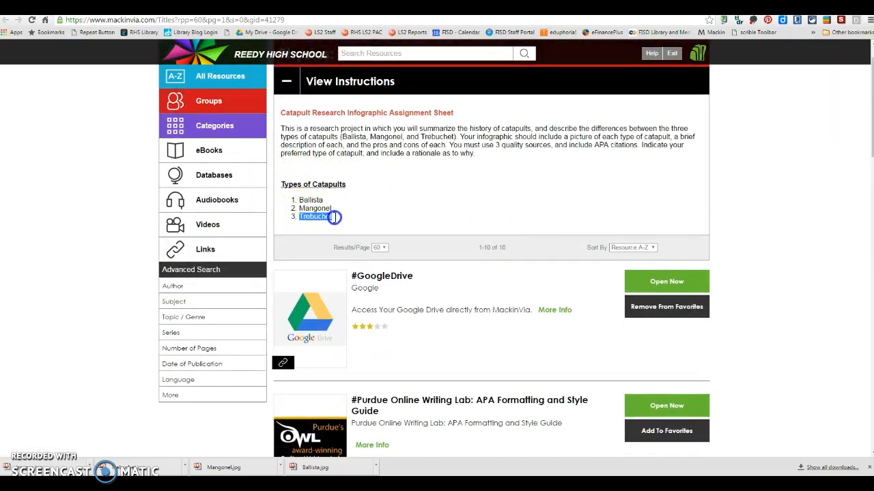
{"action": "scroll", "scroll_direction": "down", "scroll_amount": 3}
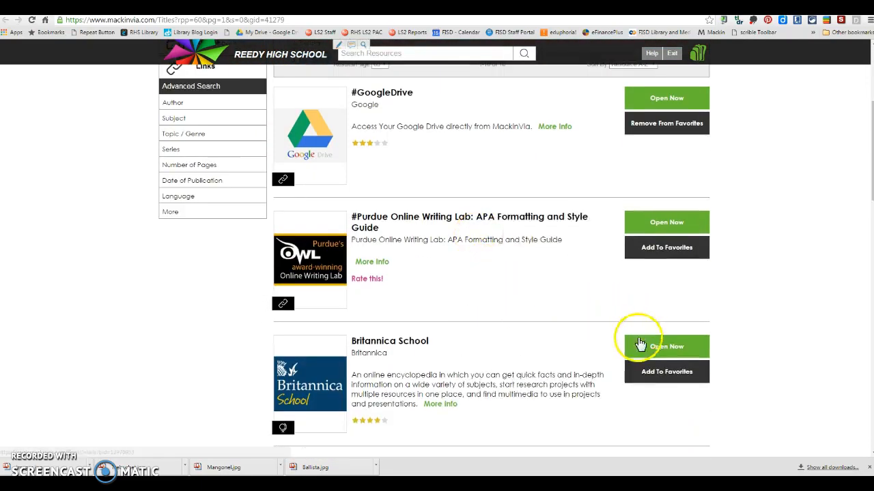
Search Britannica School for 'Trebuchet' and open The trebuchet result in Military technology.
{"action": "left_click", "coordinate": [666, 347]}
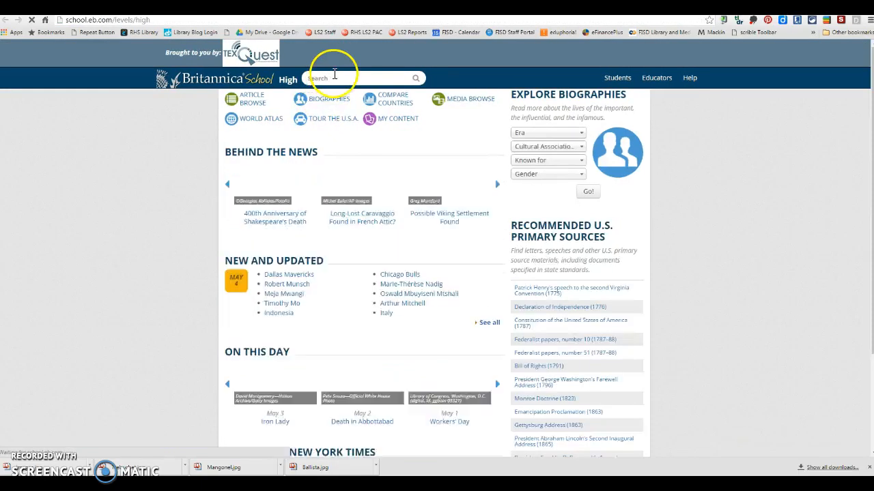
{"action": "type", "text": "Trebuchet"}
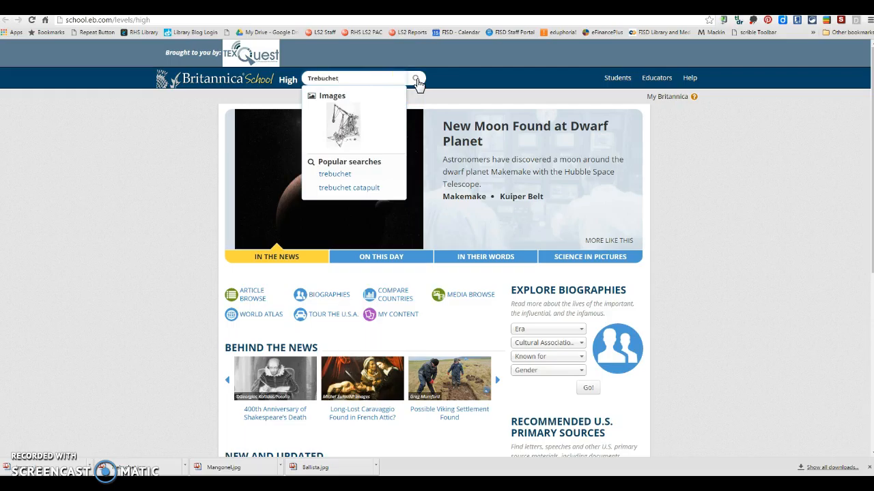
{"action": "left_click", "coordinate": [415, 78]}
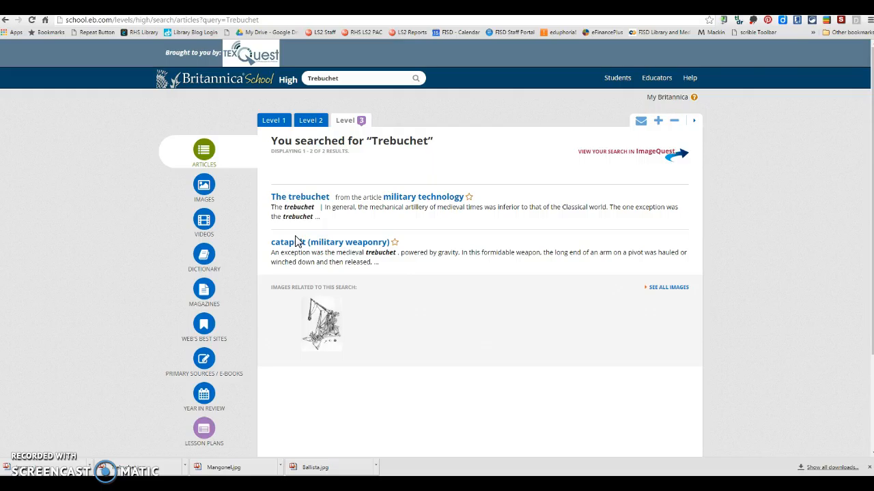
{"action": "mouse_move", "coordinate": [341, 197]}
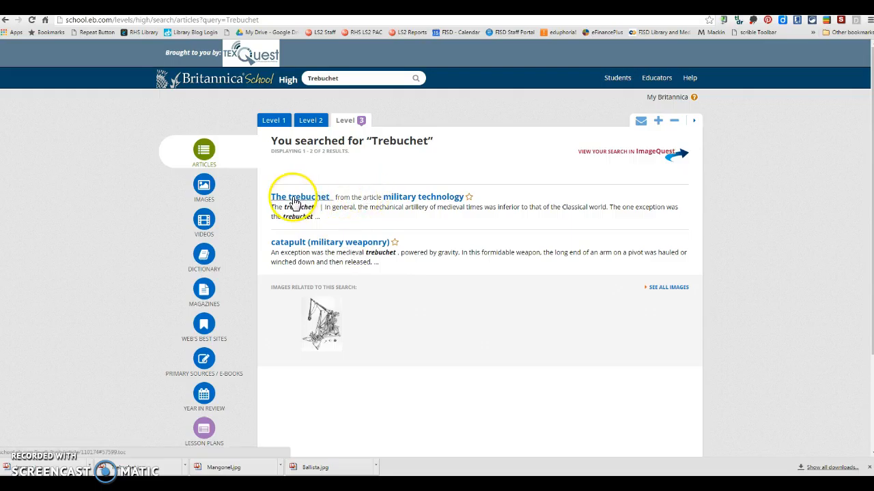
{"action": "left_click", "coordinate": [295, 196]}
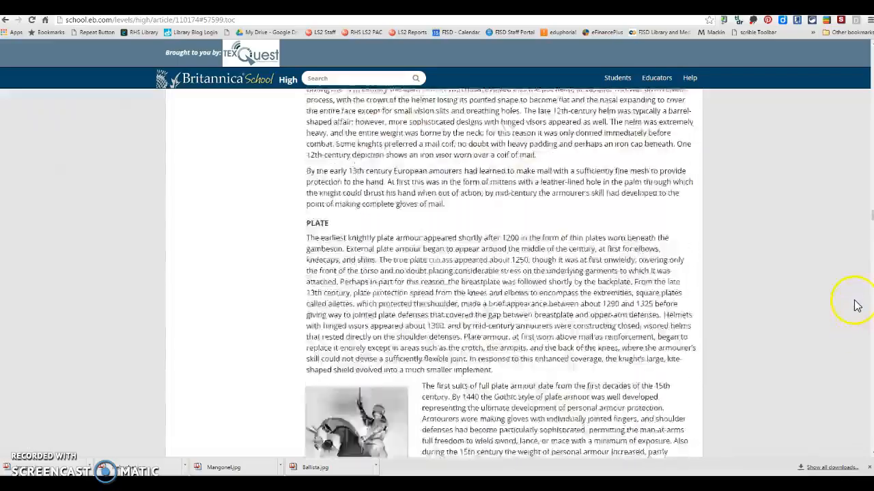
Show the article's APA citation, then launch World Book Online from the MackinVIA group.
{"action": "scroll", "scroll_direction": "down", "scroll_amount": 3}
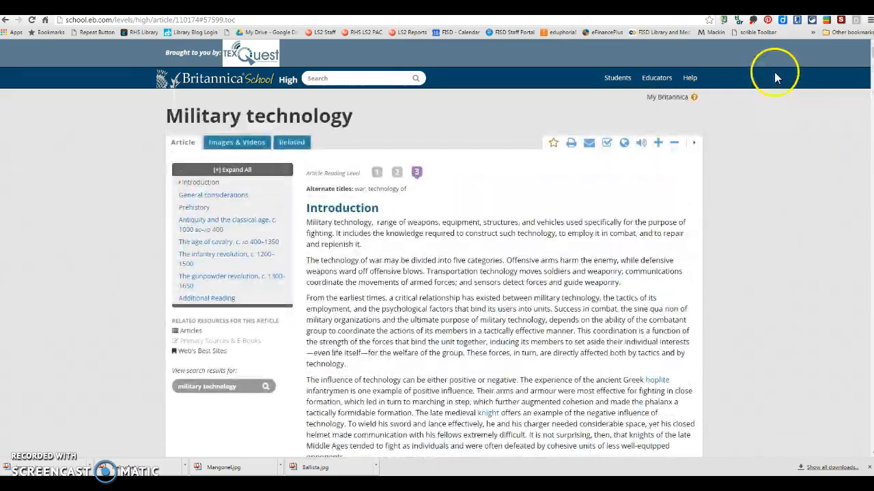
{"action": "left_click", "coordinate": [606, 143]}
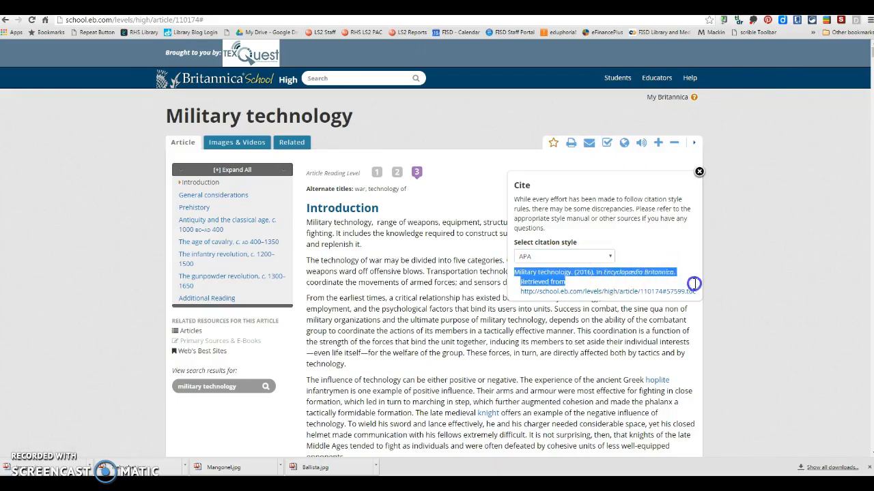
{"action": "left_click", "coordinate": [698, 172]}
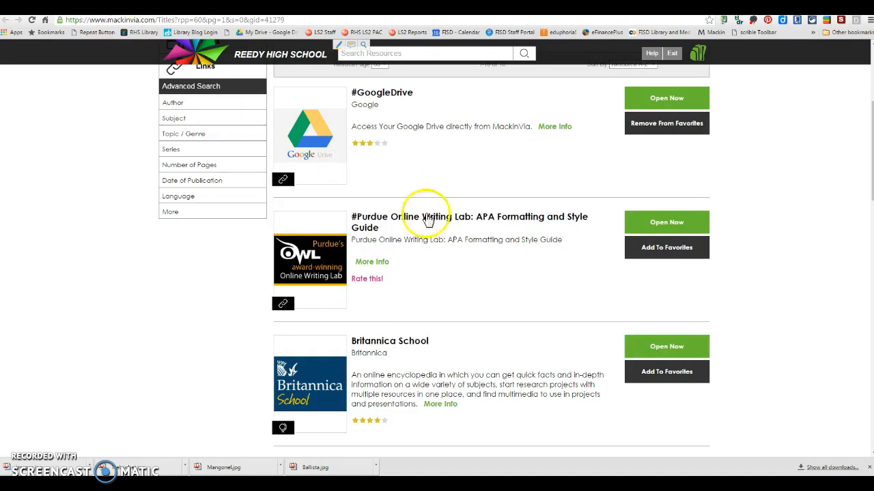
{"action": "scroll", "scroll_direction": "down", "scroll_amount": 3}
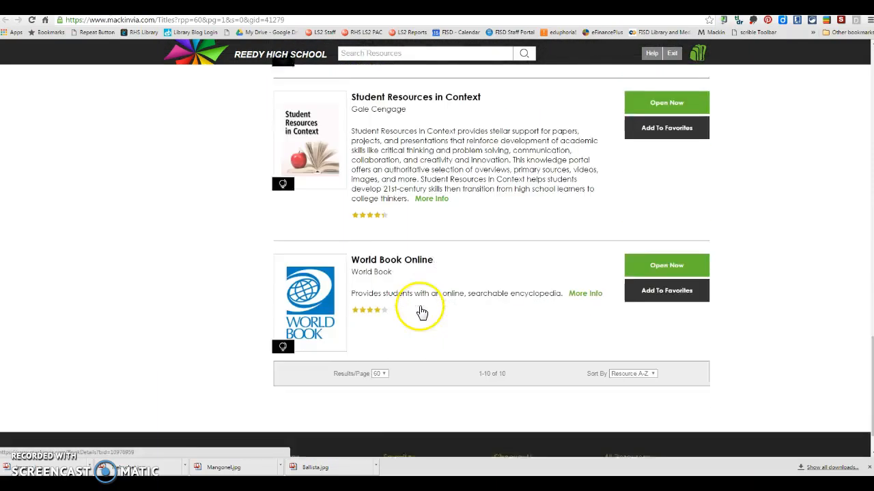
{"action": "left_click", "coordinate": [667, 265]}
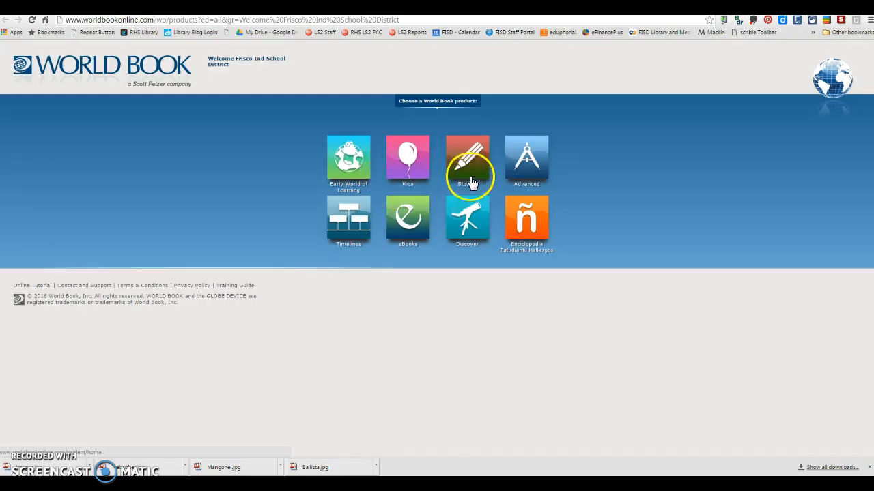
Search World Book Student for Trebuchet and open the Weapon article.
{"action": "left_click", "coordinate": [467, 161]}
{"action": "type", "text": "Trebuchet"}
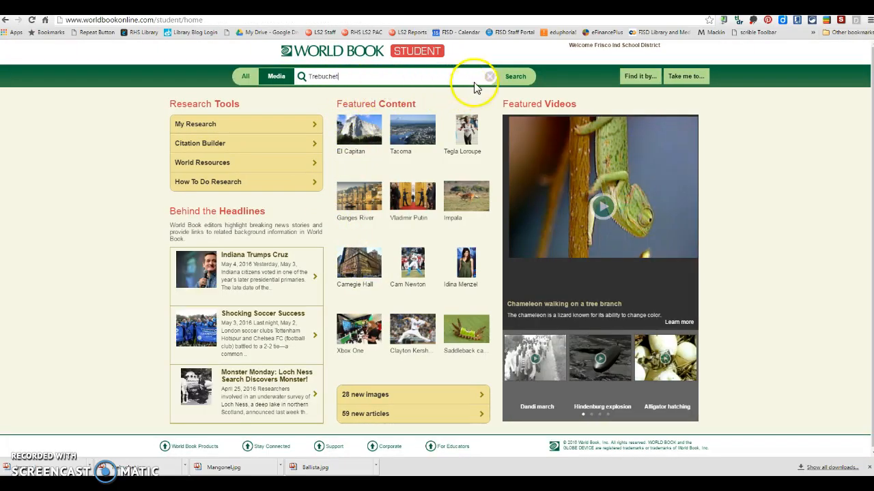
{"action": "left_click", "coordinate": [515, 77]}
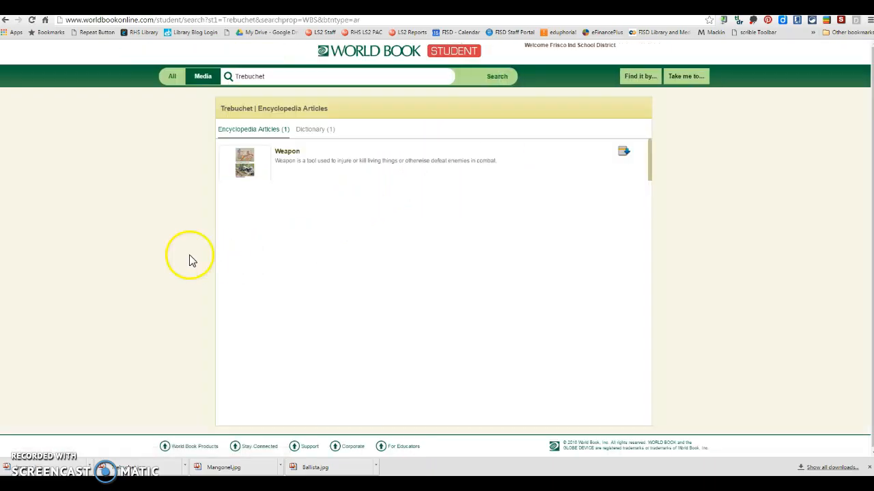
{"action": "left_click", "coordinate": [287, 150]}
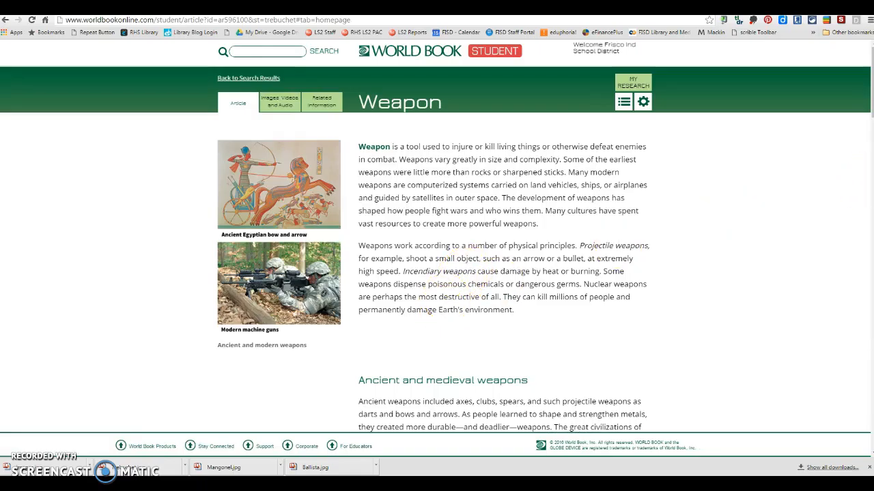
Select the APA citation under 'How to cite this article' and return to the MackinVIA list.
{"action": "scroll", "scroll_direction": "down", "scroll_amount": 3}
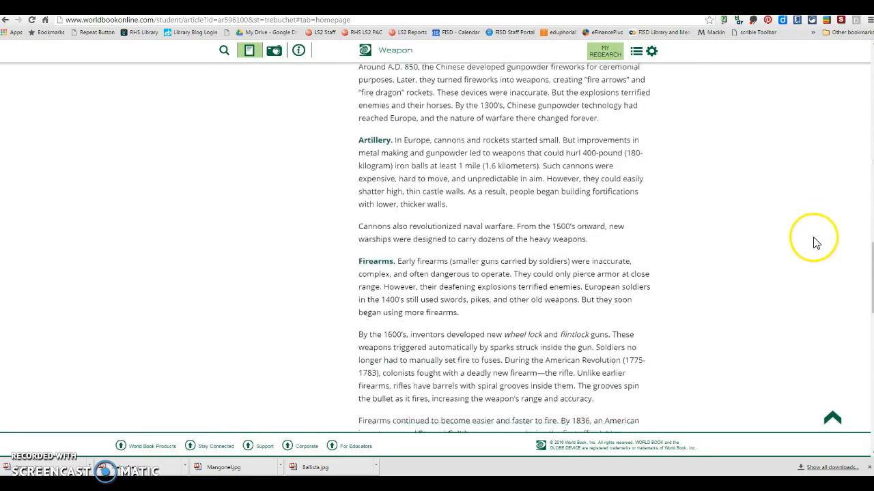
{"action": "scroll", "scroll_direction": "down", "scroll_amount": 3}
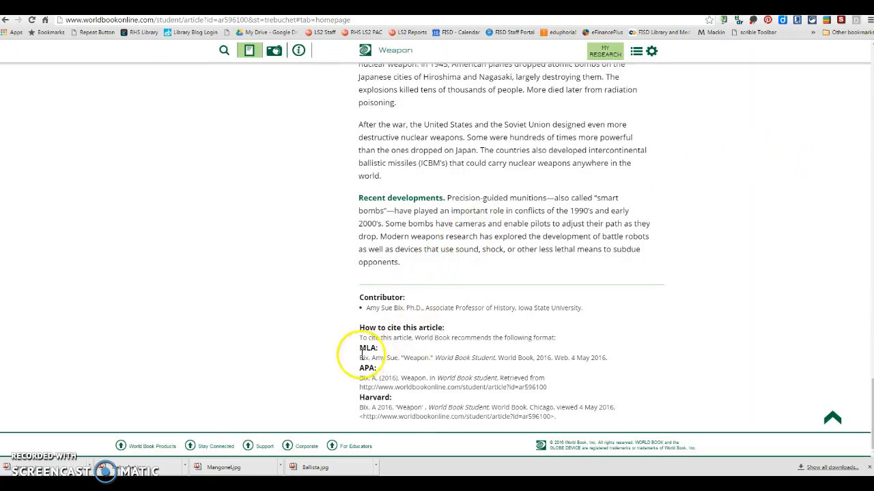
{"action": "left_click_drag", "start_coordinate": [358, 369], "coordinate": [553, 383]}
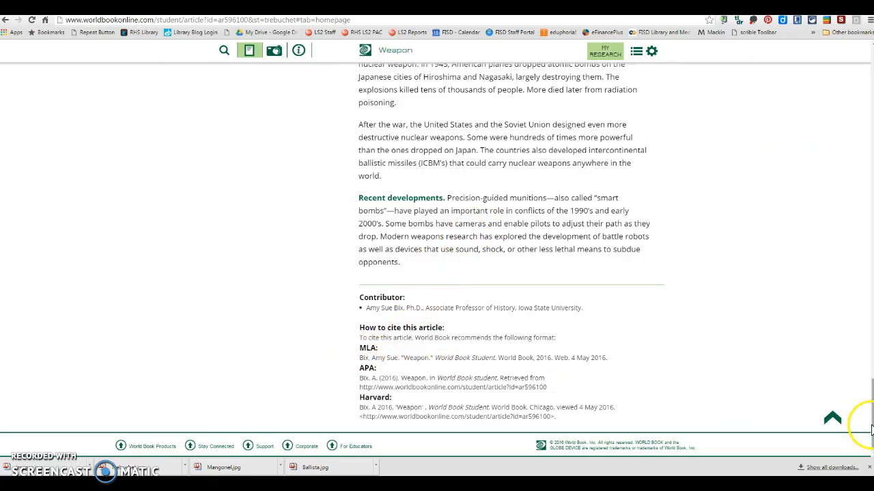
{"action": "left_click", "coordinate": [830, 418]}
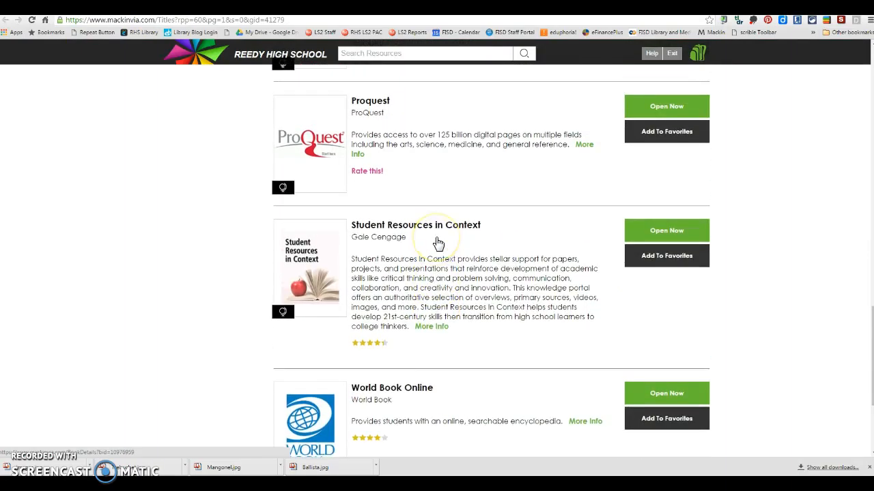
Launch Gale Virtual Reference Library from the MackinVIA resource list.
{"action": "scroll", "scroll_direction": "down", "scroll_amount": 3}
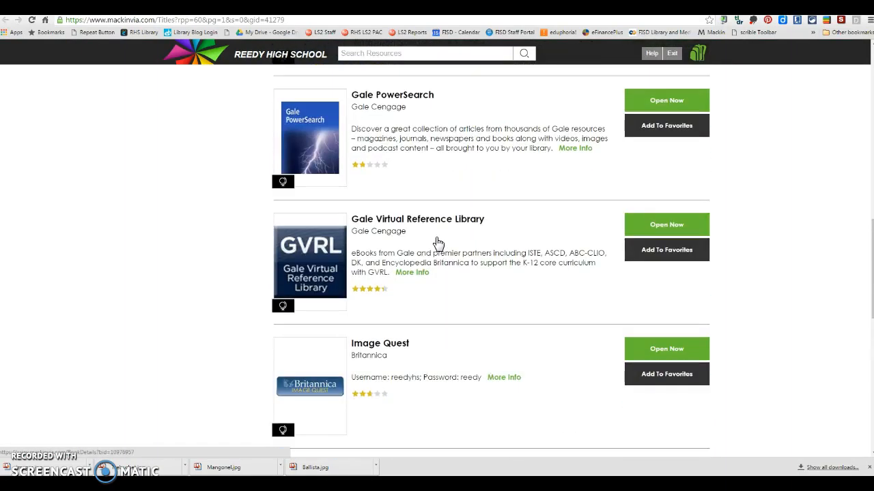
{"action": "left_click", "coordinate": [666, 224]}
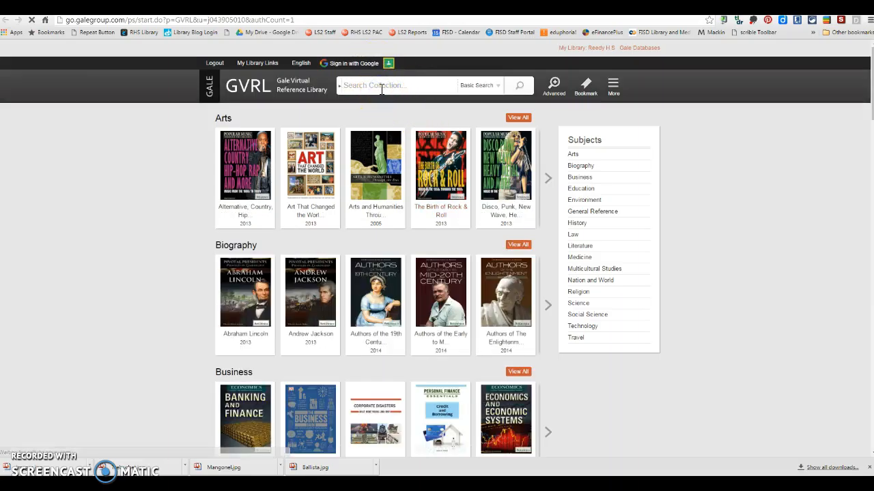
Search 'Trebuchet', limit results to the Catapults subject and open The Trebuchet article.
{"action": "type", "text": "Trebuchet"}
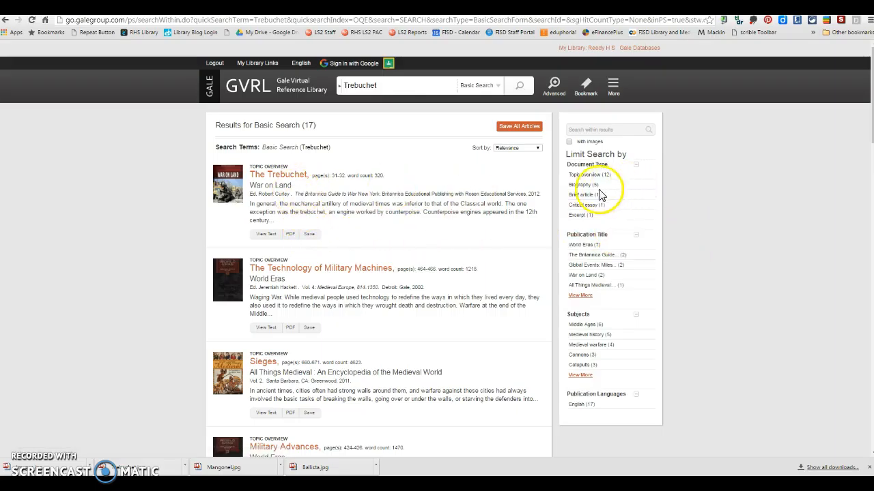
{"action": "mouse_move", "coordinate": [594, 226]}
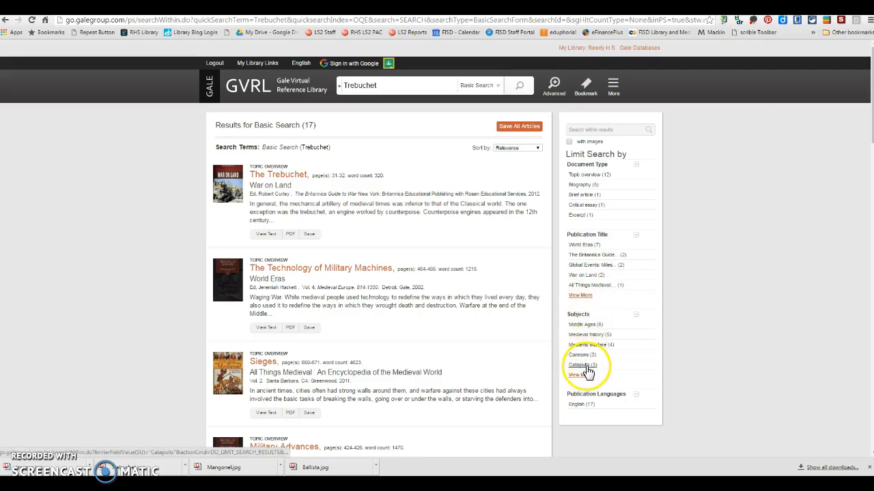
{"action": "left_click", "coordinate": [580, 364]}
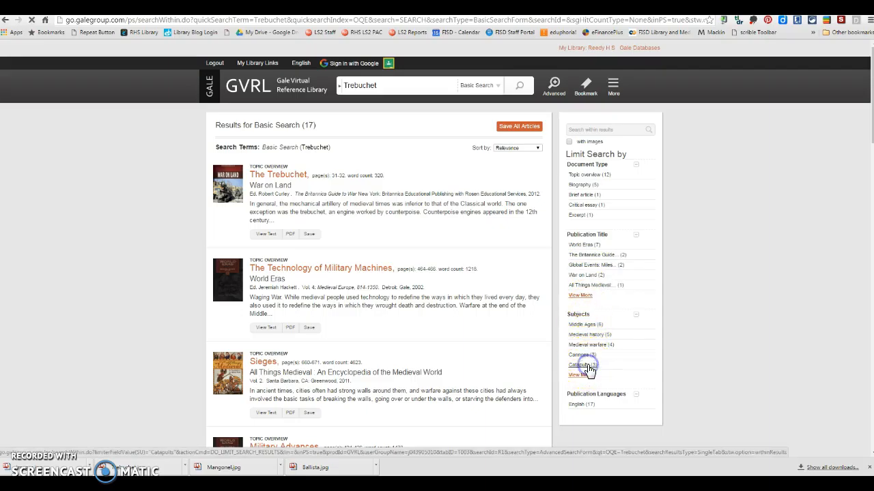
{"action": "left_click", "coordinate": [577, 365]}
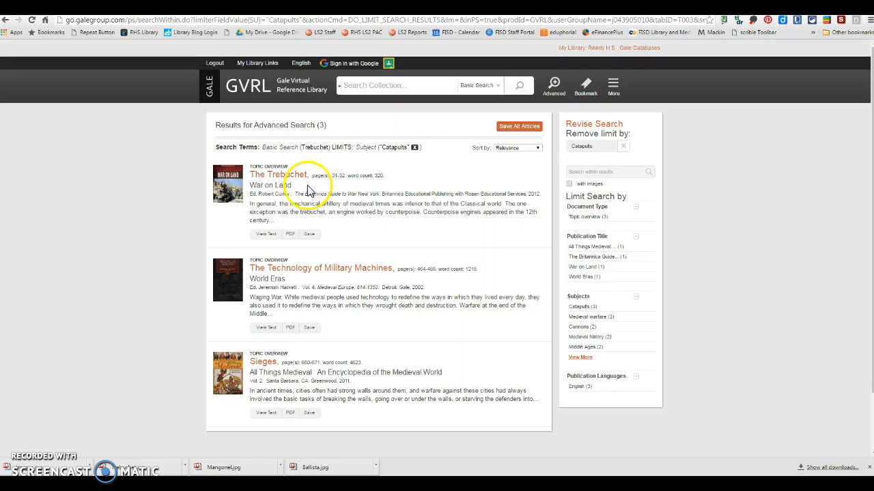
{"action": "mouse_move", "coordinate": [372, 273]}
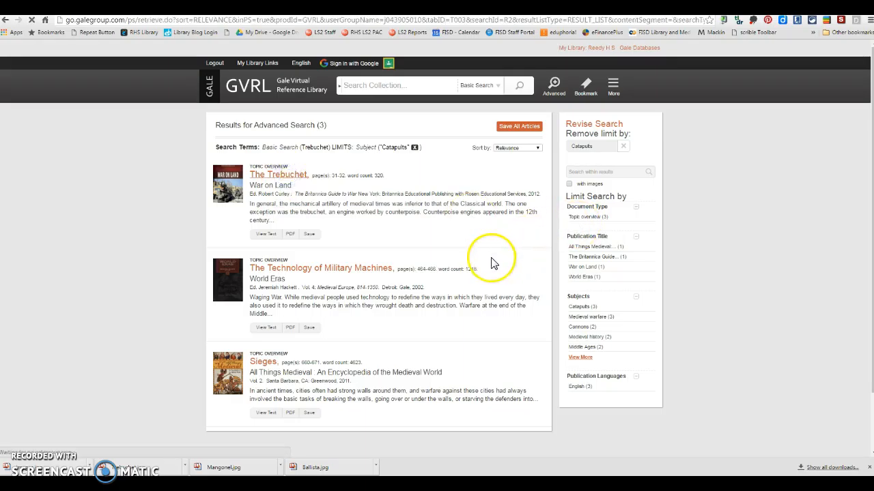
{"action": "left_click", "coordinate": [279, 175]}
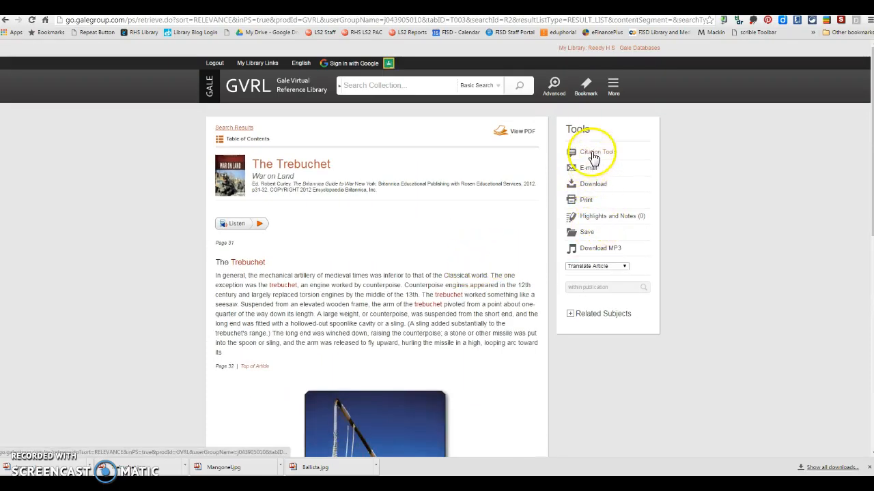
View the article's citation in APA 6th Edition format via Citation Tools.
{"action": "left_click", "coordinate": [592, 151]}
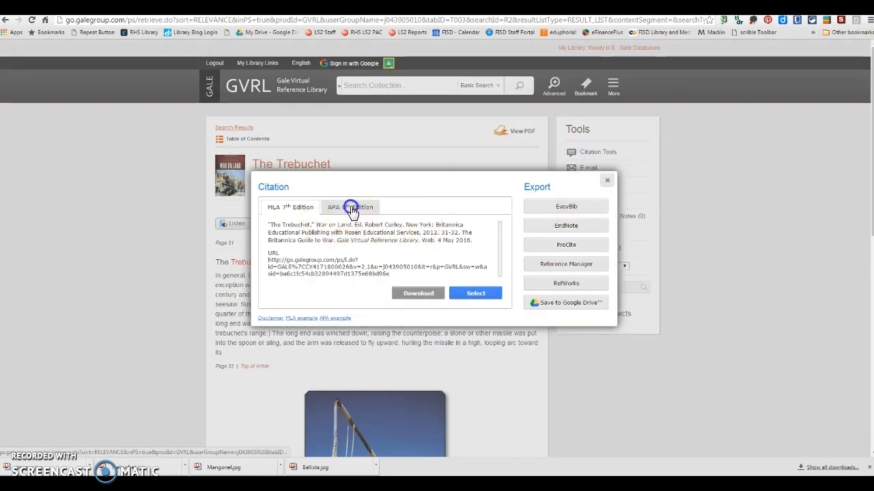
{"action": "left_click", "coordinate": [349, 208]}
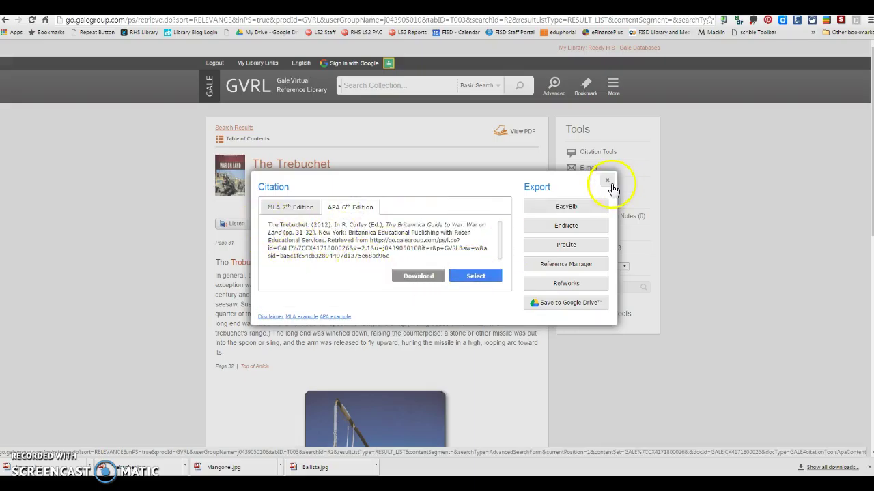
{"action": "left_click", "coordinate": [606, 180]}
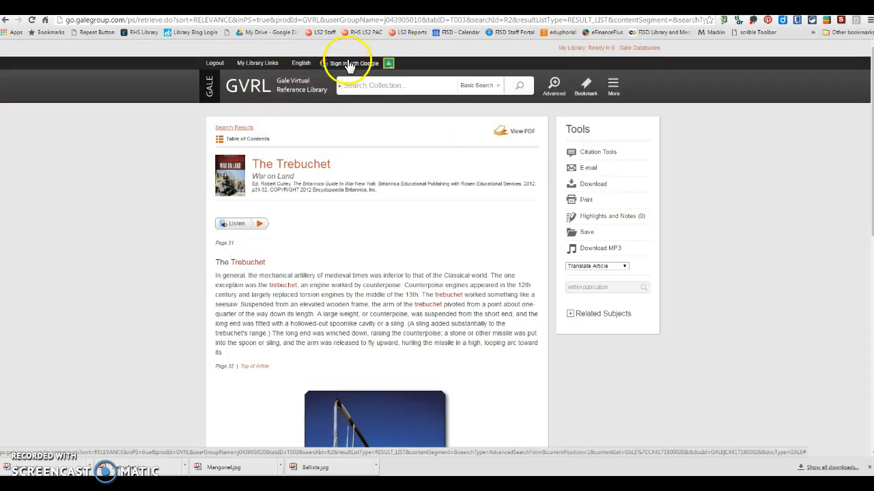
Sign in with the school Google account and save The Trebuchet article to Google Drive.
{"action": "left_click", "coordinate": [349, 63]}
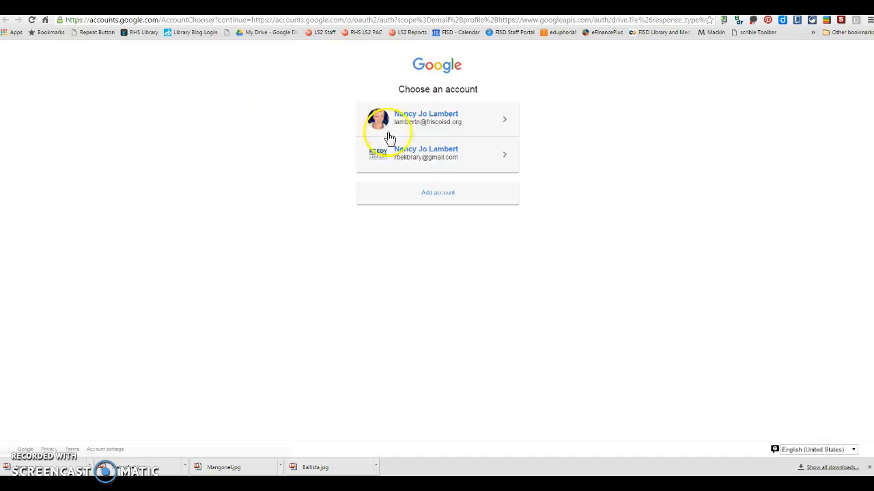
{"action": "left_click", "coordinate": [437, 119]}
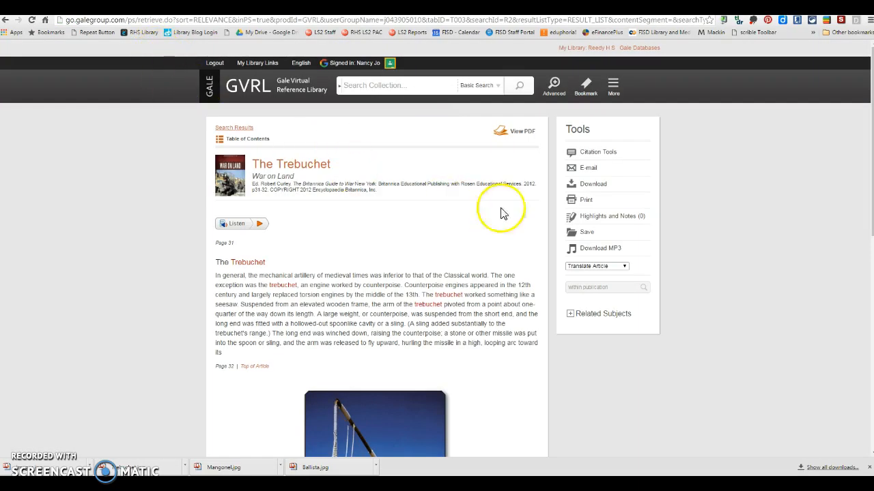
{"action": "left_click", "coordinate": [591, 182]}
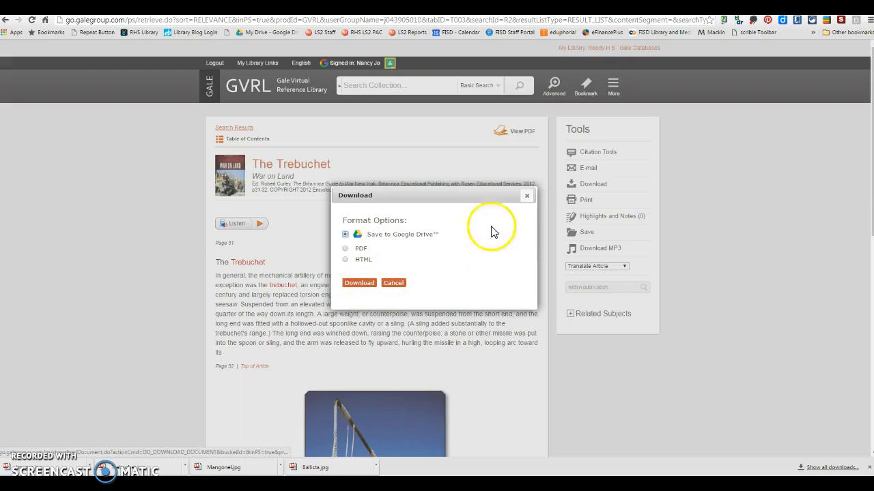
{"action": "left_click", "coordinate": [393, 283]}
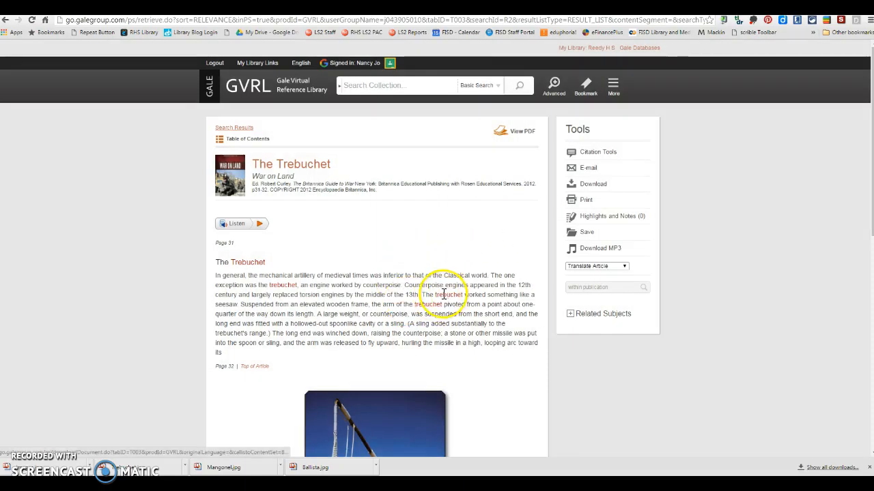
{"action": "scroll", "scroll_direction": "down", "scroll_amount": 3}
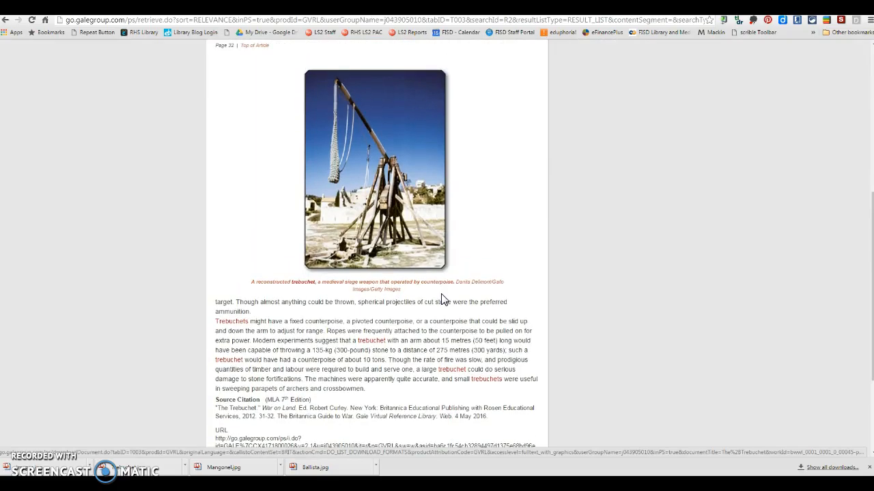
{"action": "scroll", "scroll_direction": "down", "scroll_amount": 3}
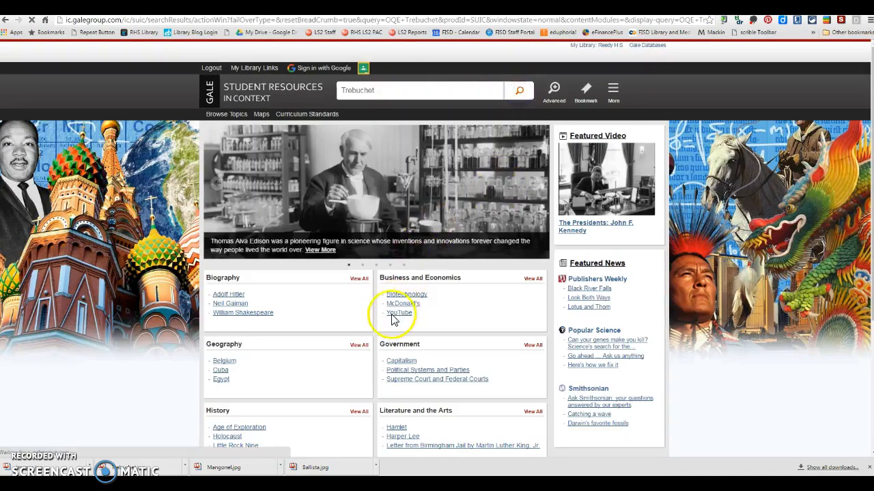
Search Student Resources in Context for Trebuchet and open The Trebuchet reference article.
{"action": "left_click", "coordinate": [519, 90]}
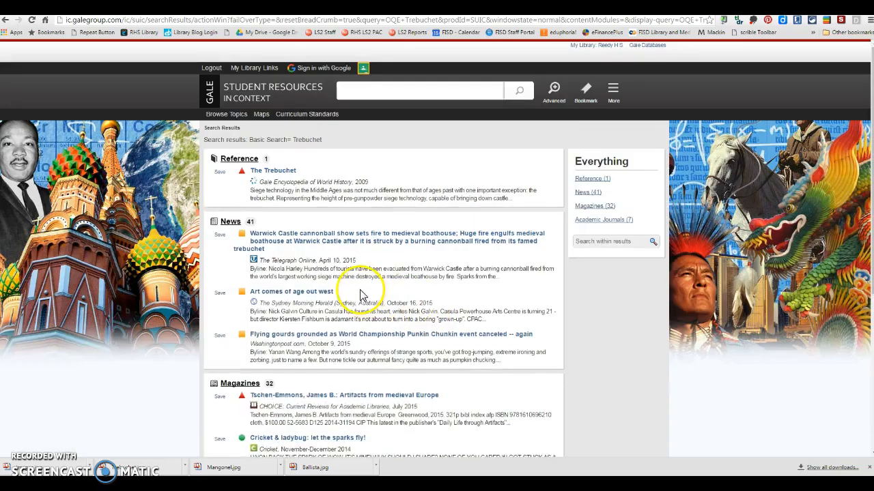
{"action": "scroll", "scroll_direction": "down", "scroll_amount": 3}
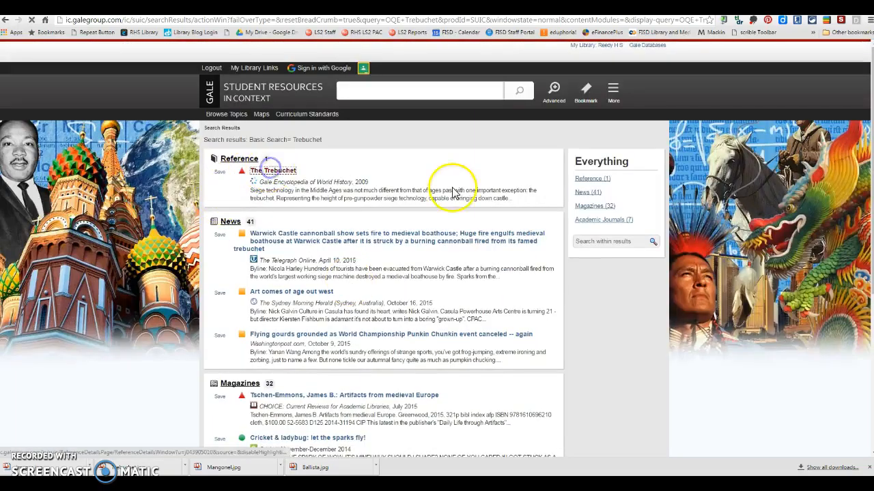
{"action": "left_click", "coordinate": [276, 171]}
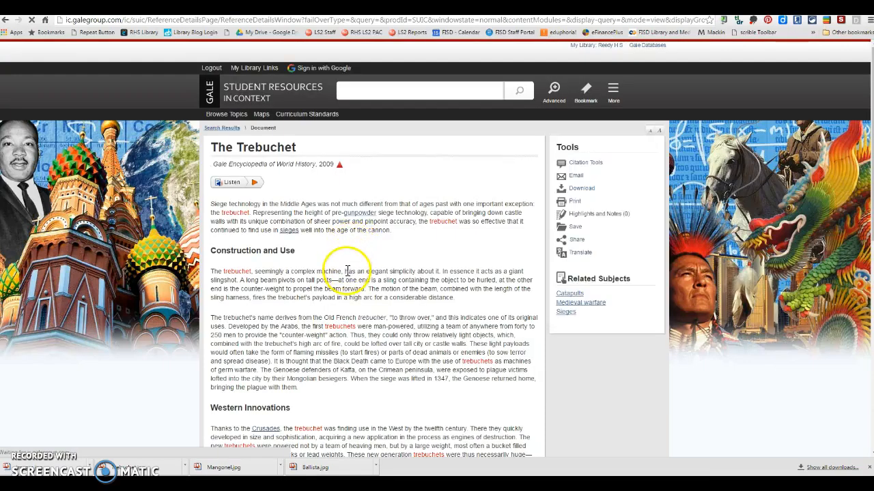
{"action": "scroll", "scroll_direction": "down", "scroll_amount": 3}
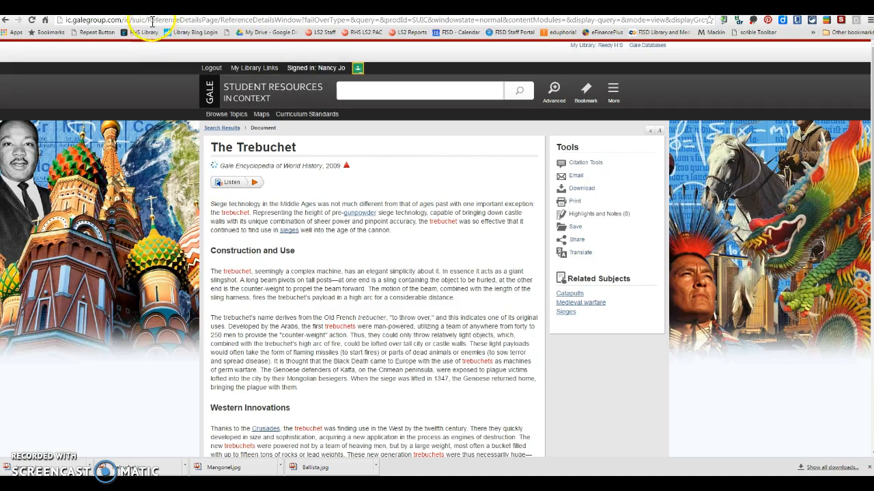
{"action": "mouse_move", "coordinate": [578, 198]}
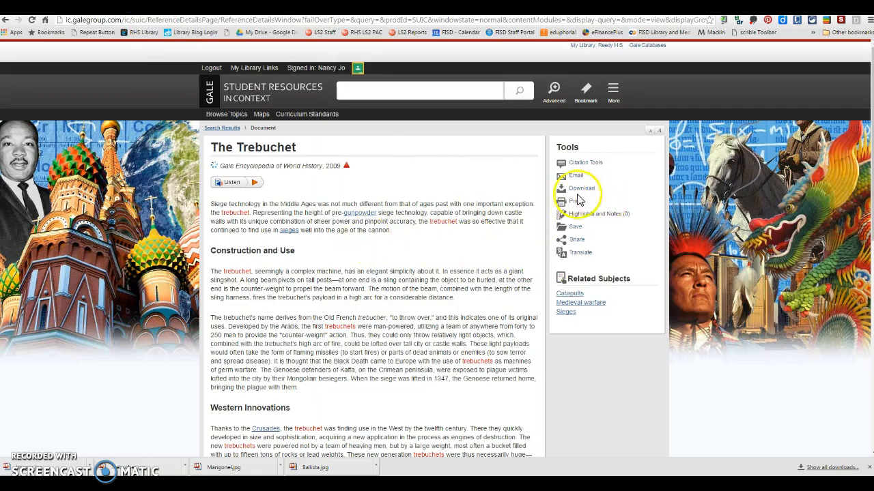
View the article's Google Drive download options and read through it.
{"action": "left_click", "coordinate": [581, 189]}
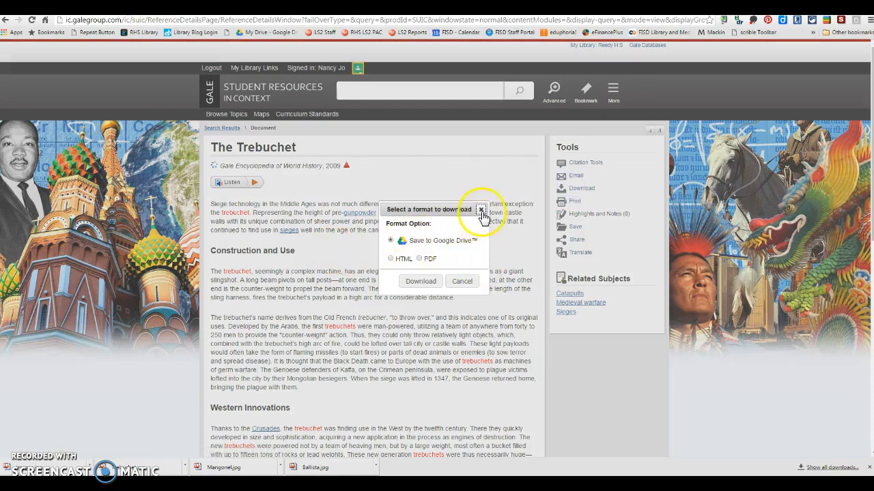
{"action": "left_click", "coordinate": [479, 210]}
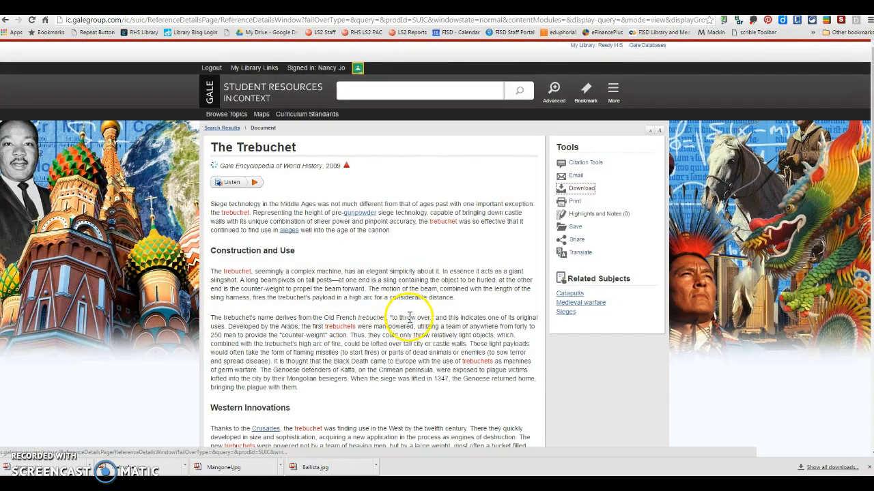
{"action": "scroll", "scroll_direction": "down", "scroll_amount": 3}
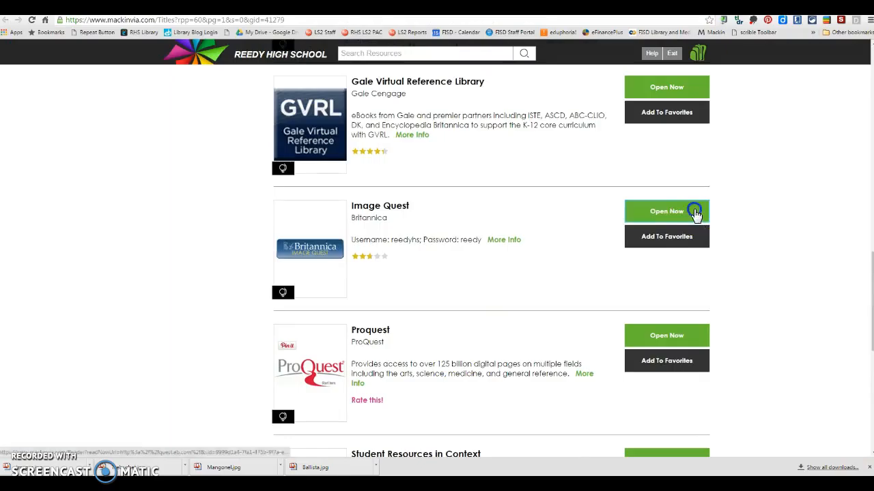
Search ImageQuest for 'Trebuchet' and open the Traction Trebuchet image preview.
{"action": "left_click", "coordinate": [666, 210]}
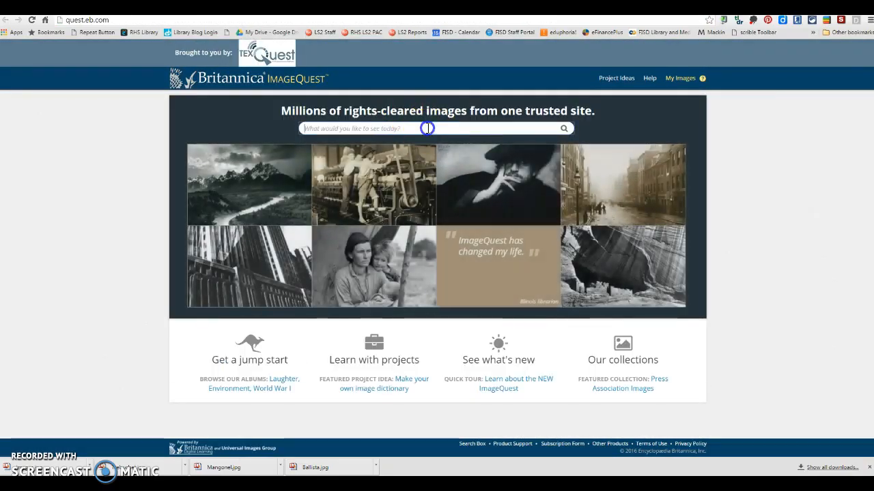
{"action": "type", "text": "Trebuchet"}
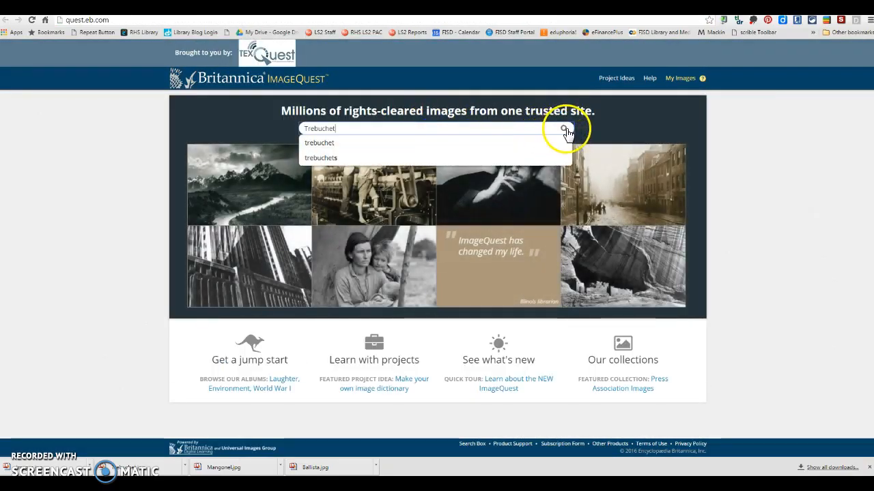
{"action": "left_click", "coordinate": [567, 130]}
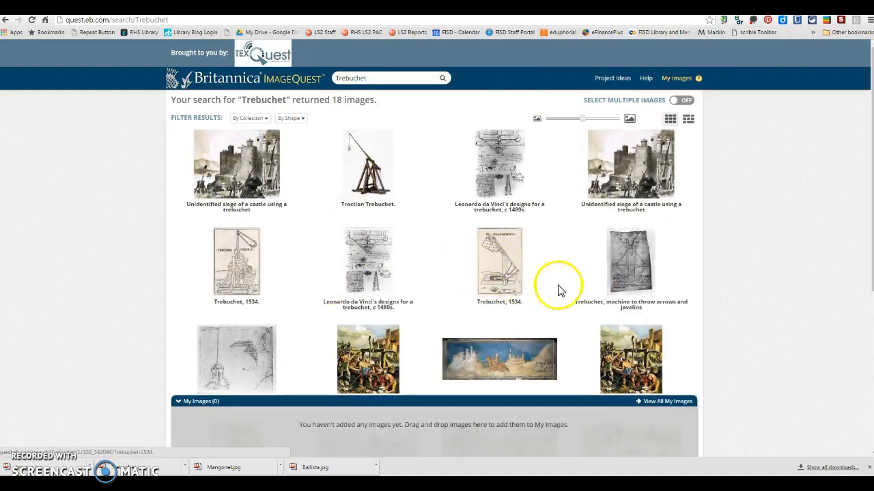
{"action": "scroll", "scroll_direction": "down", "scroll_amount": 3}
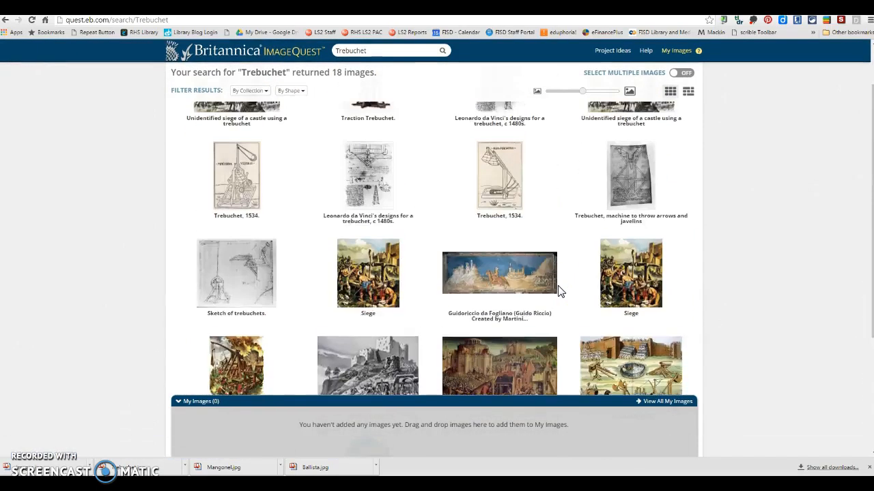
{"action": "left_click", "coordinate": [368, 164]}
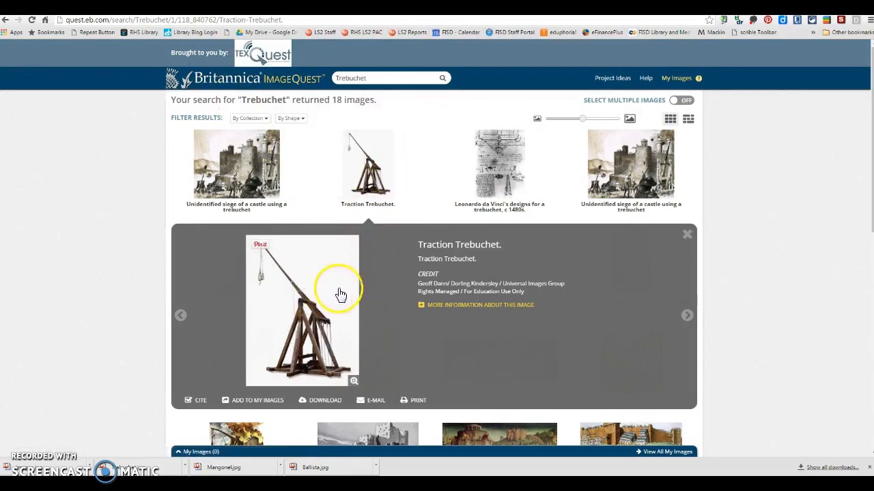
Show the Traction Trebuchet MLA citation and select its text to copy.
{"action": "left_click", "coordinate": [200, 400]}
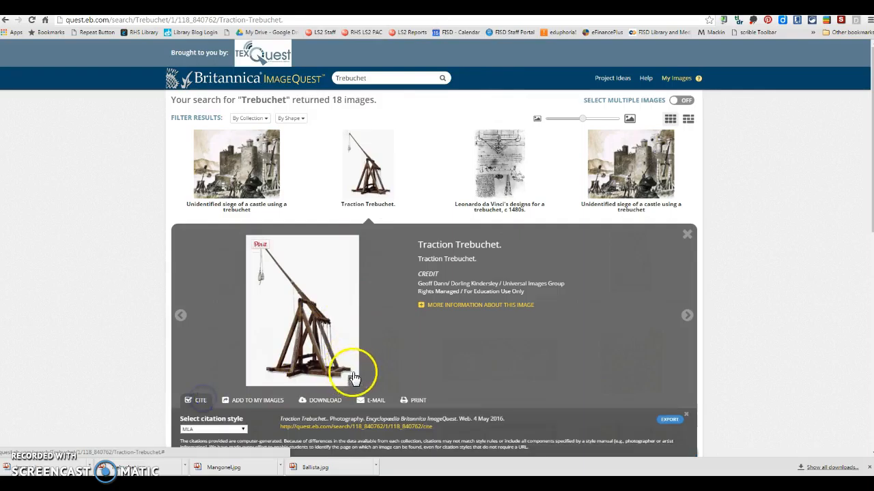
{"action": "scroll", "scroll_direction": "down", "scroll_amount": 3}
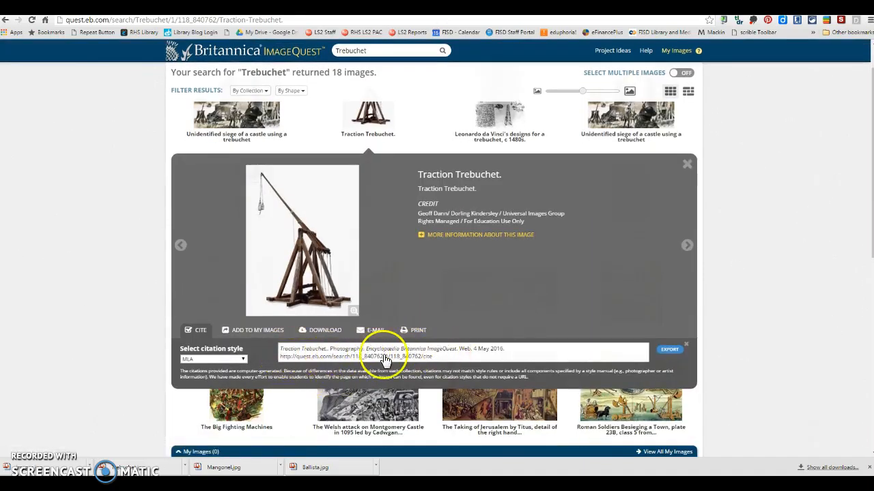
{"action": "left_click", "coordinate": [686, 164]}
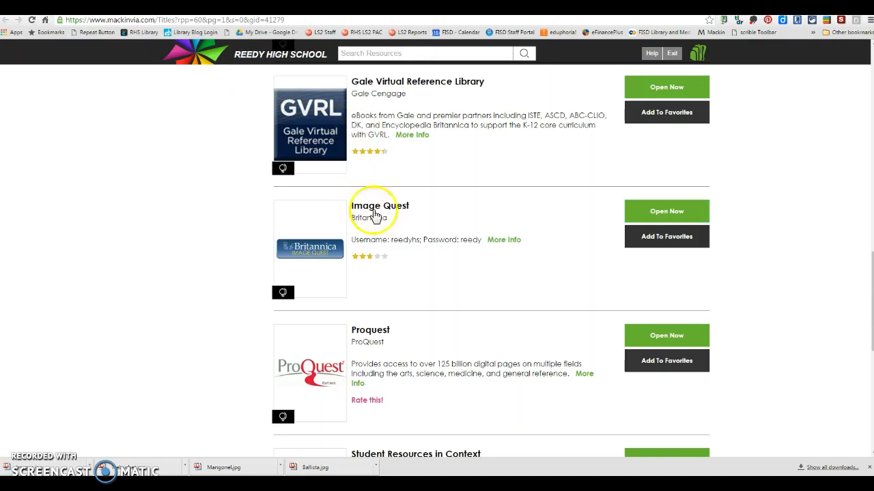
Scroll the MackinVIA resource list to reach Gale PowerSearch.
{"action": "scroll", "scroll_direction": "down", "scroll_amount": 3}
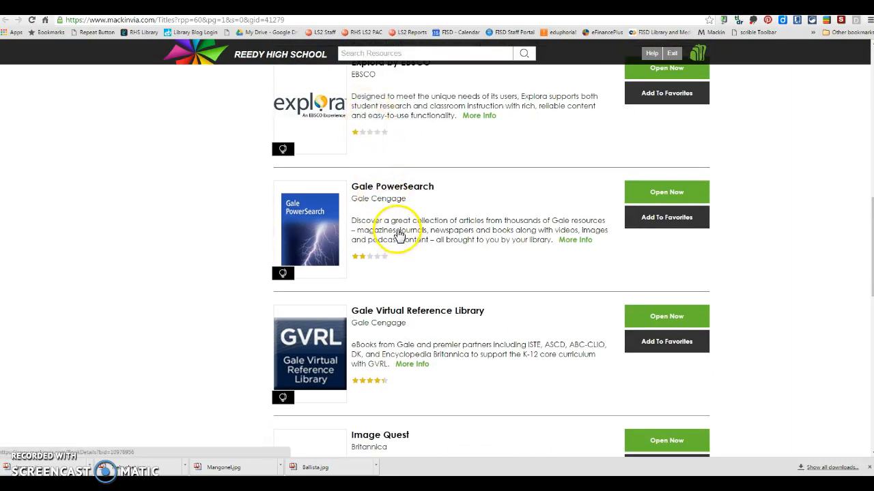
{"action": "scroll", "scroll_direction": "down", "scroll_amount": 3}
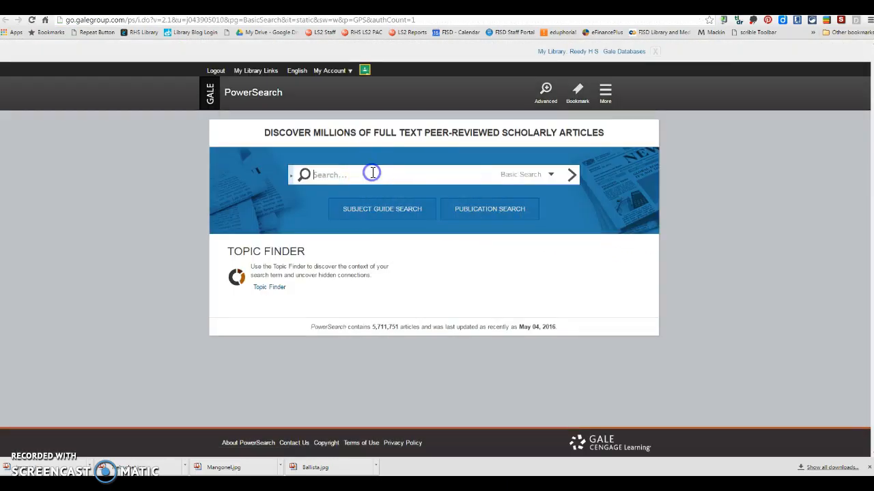
Search Gale PowerSearch for Trebuchet and narrow the magazine results to the Catapults subject (3 articles).
{"action": "type", "text": "Trebuchet"}
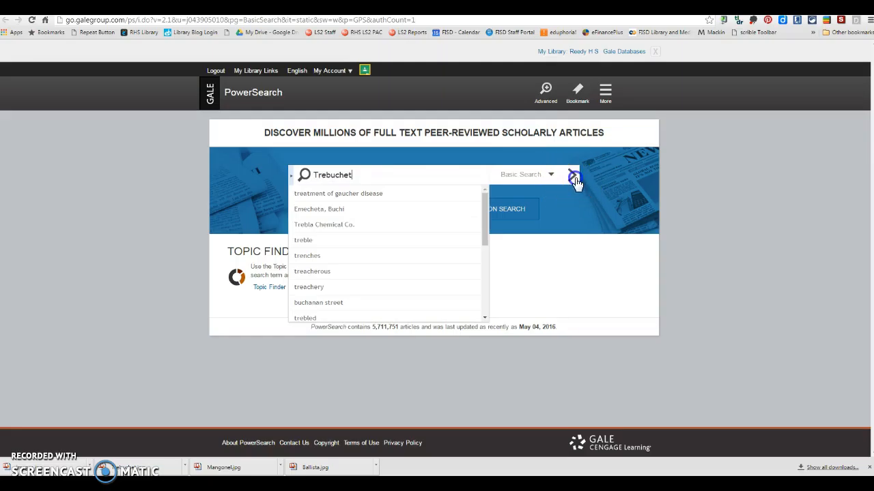
{"action": "left_click", "coordinate": [573, 177]}
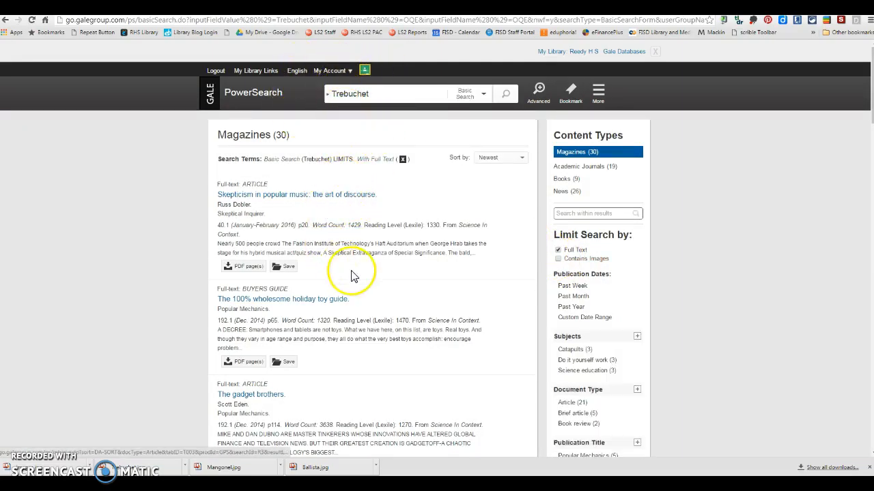
{"action": "scroll", "scroll_direction": "down", "scroll_amount": 3}
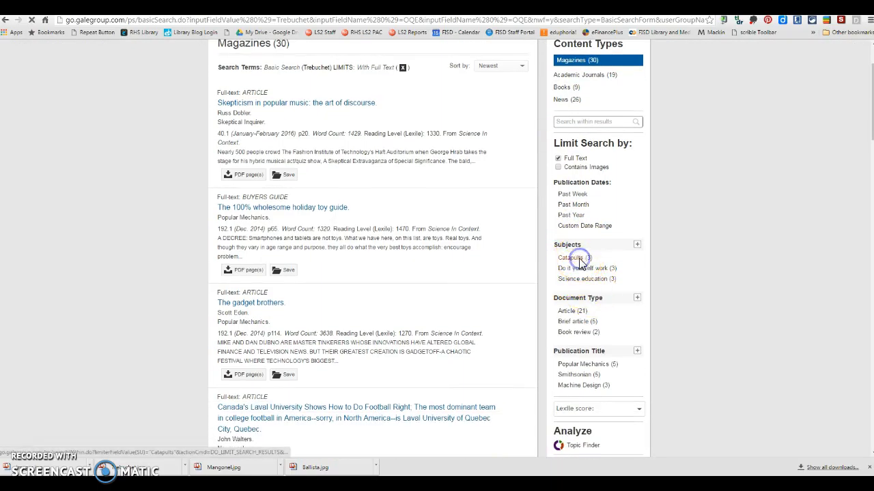
{"action": "left_click", "coordinate": [571, 256]}
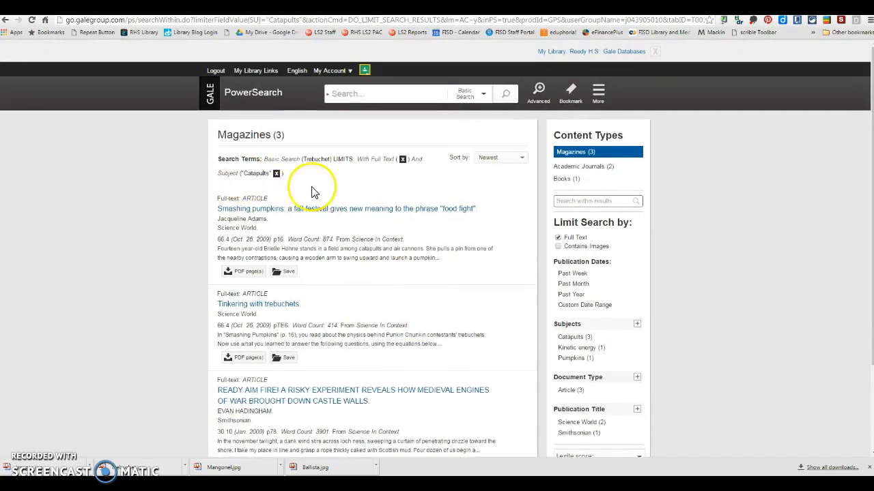
Show the Topic Finder wheel for the Catapults-filtered Trebuchet results.
{"action": "scroll", "scroll_direction": "down", "scroll_amount": 3}
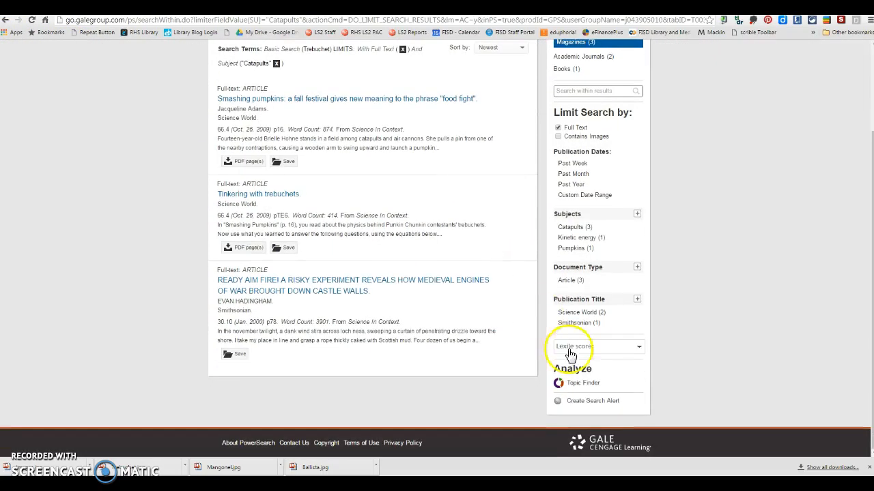
{"action": "left_click", "coordinate": [578, 382]}
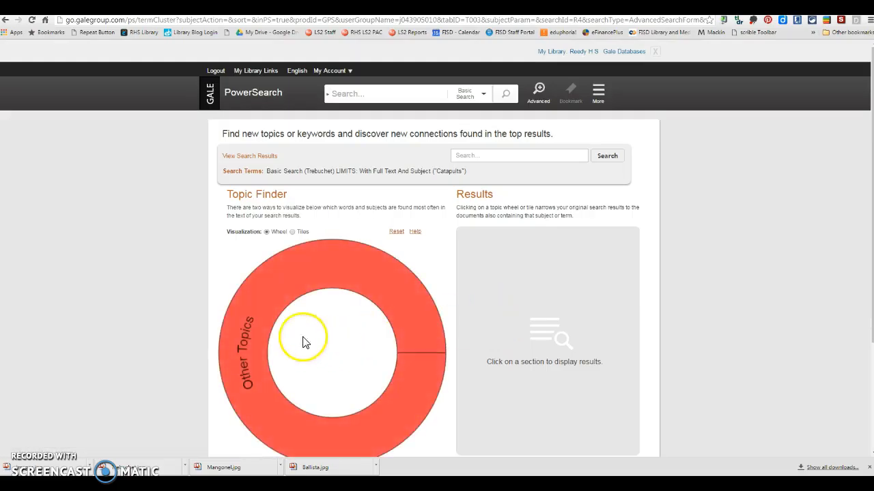
{"action": "mouse_move", "coordinate": [189, 123]}
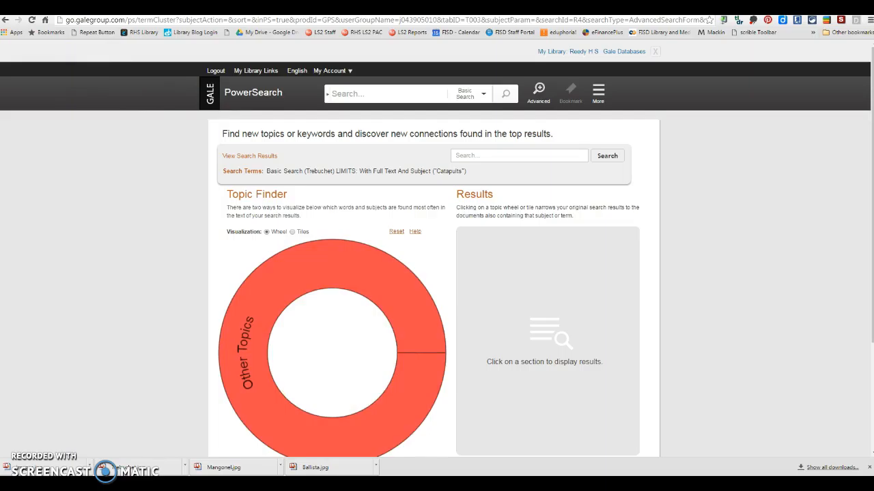
Run a new catapult keyword search in Gale PowerSearch and return to the MackinVIA database list.
{"action": "left_click", "coordinate": [385, 93]}
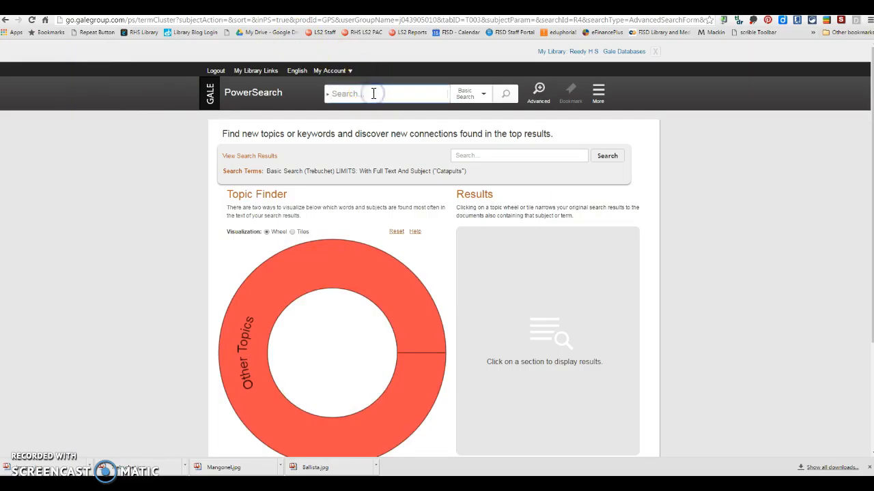
{"action": "type", "text": "catap"}
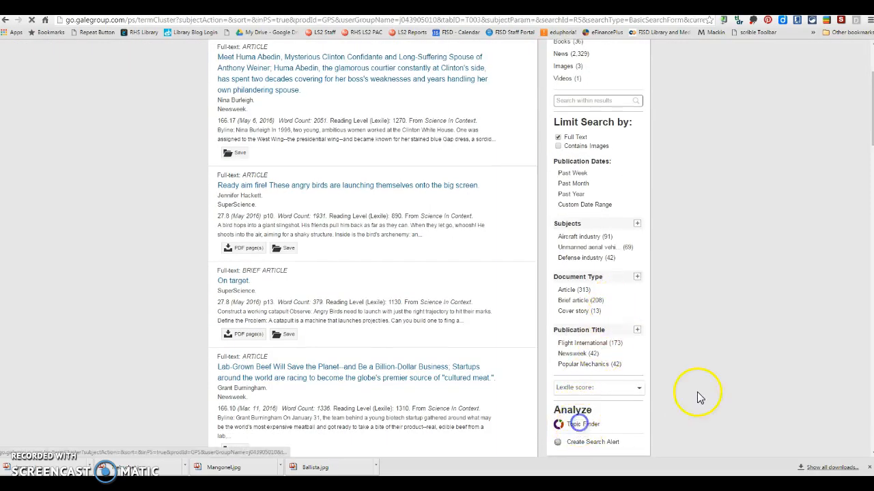
{"action": "left_click", "coordinate": [584, 423]}
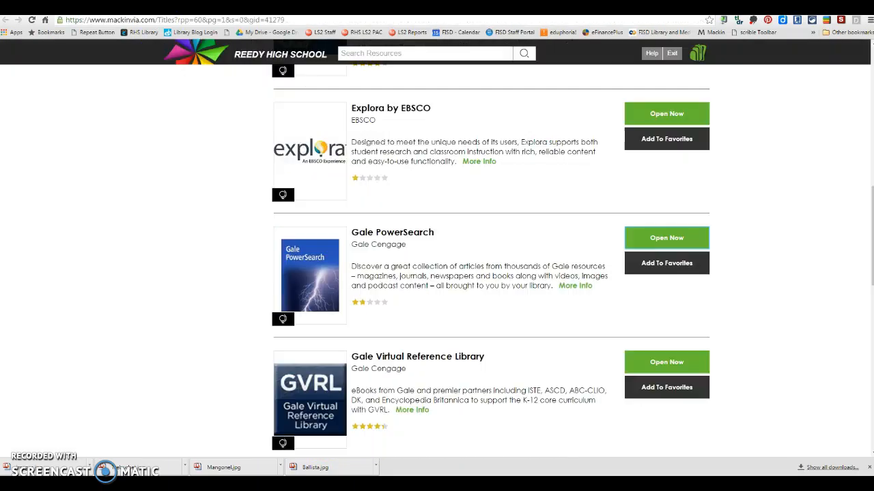
{"action": "mouse_move", "coordinate": [404, 239]}
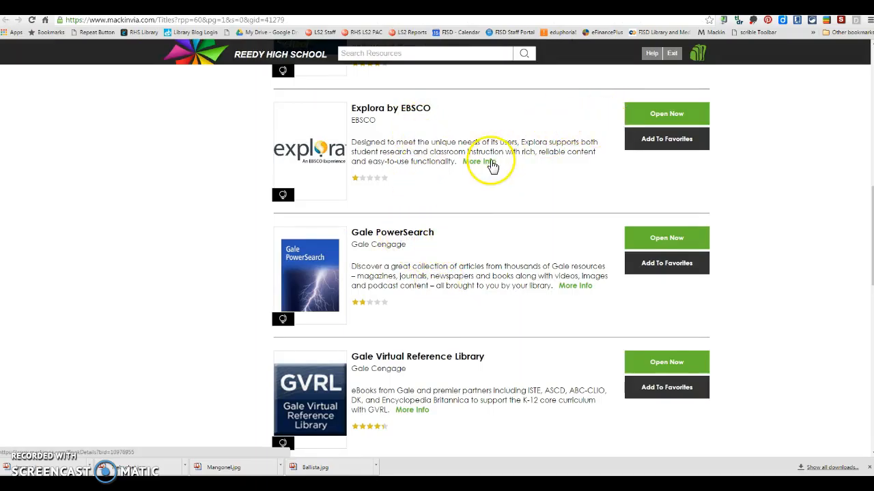
{"action": "scroll", "scroll_direction": "down", "scroll_amount": 3}
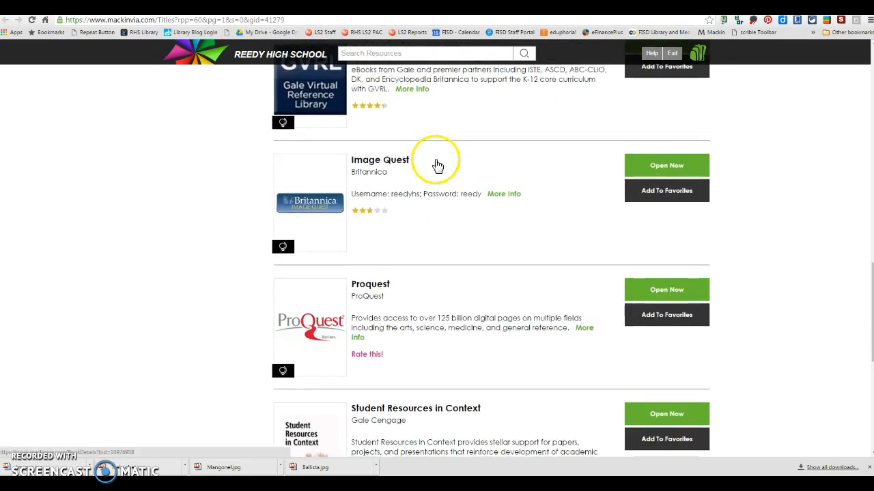
{"action": "scroll", "scroll_direction": "down", "scroll_amount": 3}
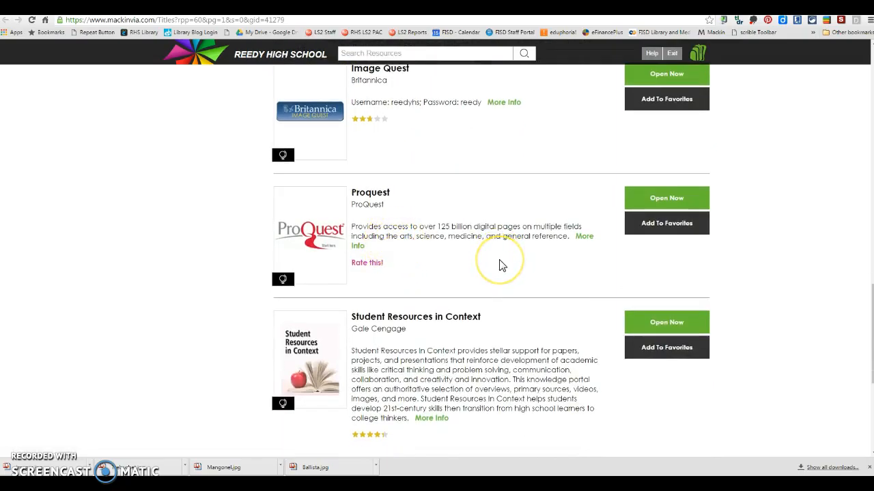